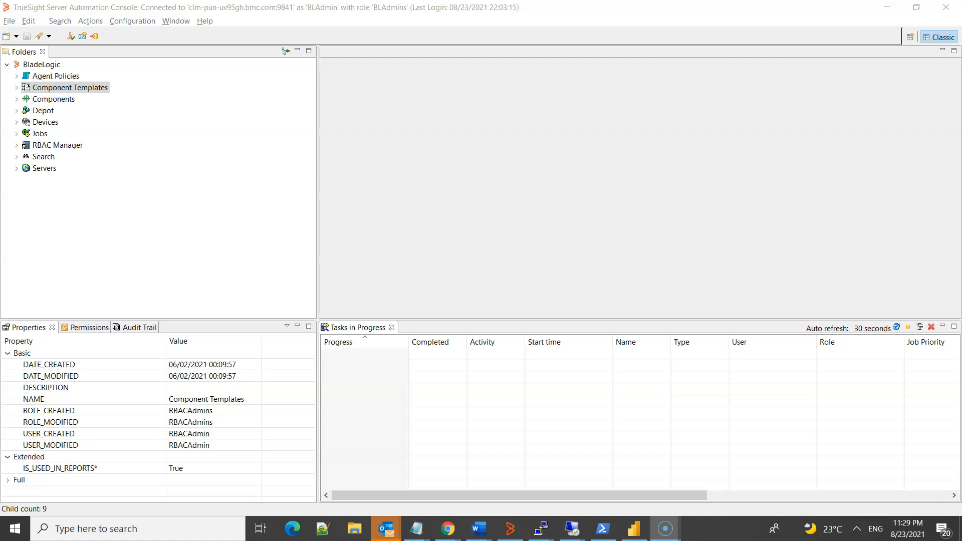
# Bring up the Azul JAVA folder's actions to begin a new component template.
pyautogui.click(17, 87)
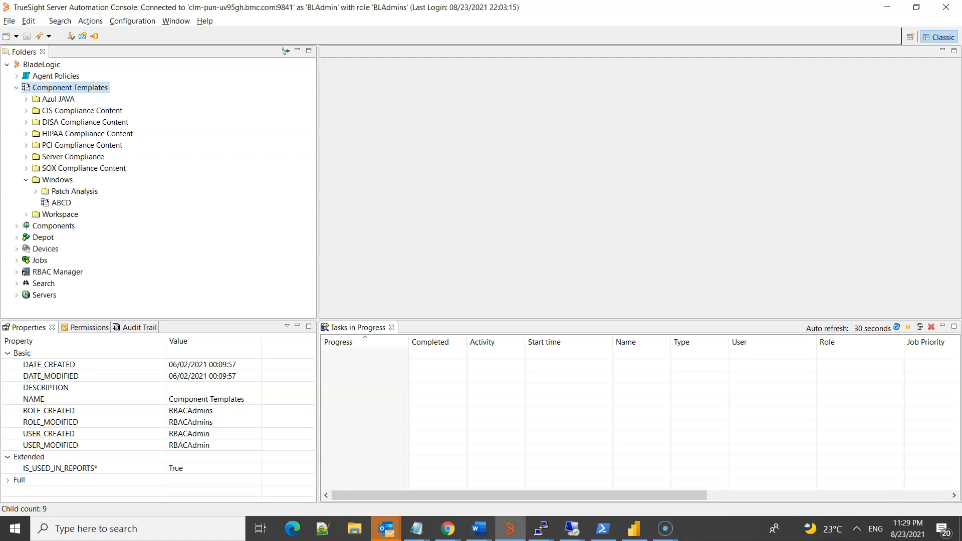
pyautogui.click(60, 100)
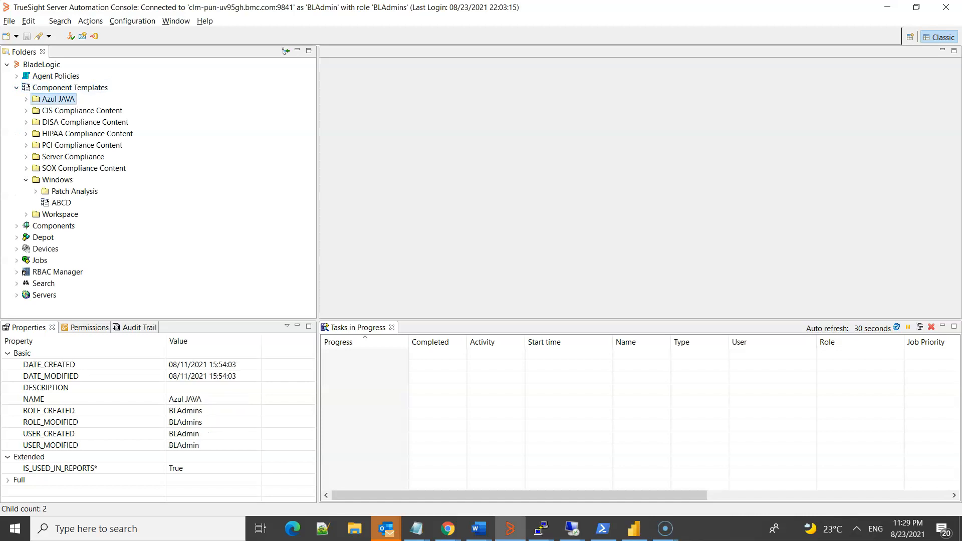
pyautogui.rightClick(58, 100)
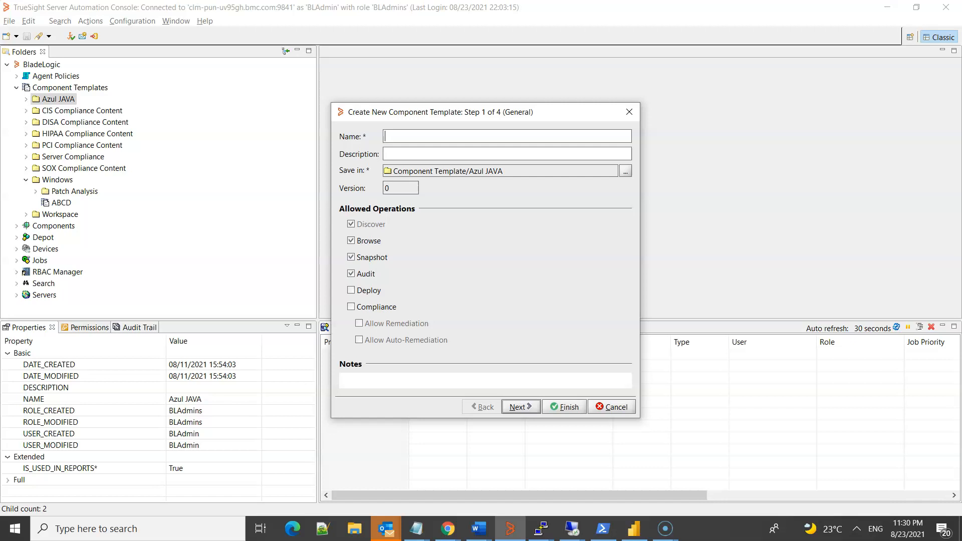
# Name the template 'Azul Zulu JDK', set its allowed operations and finish the wizard.
pyautogui.write('Azul')
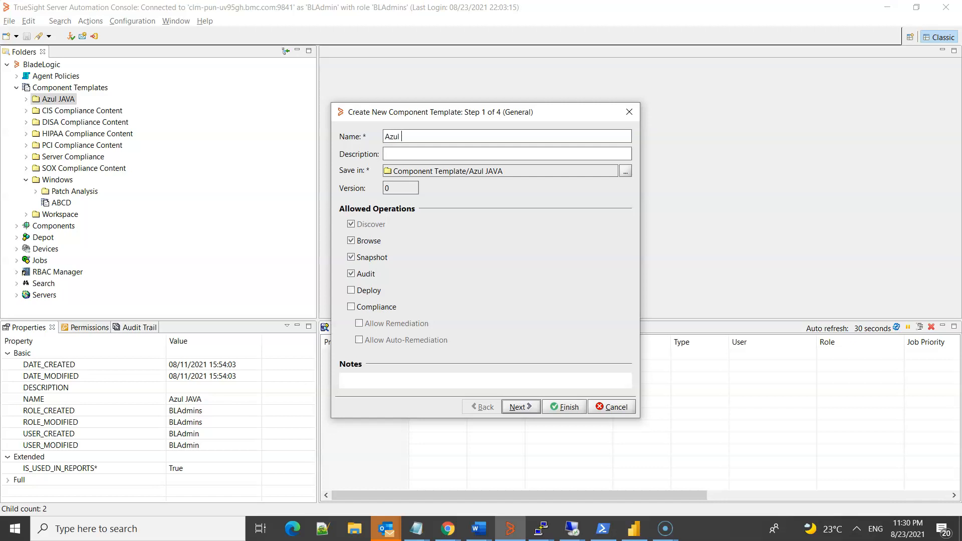
pyautogui.write('Zulu J')
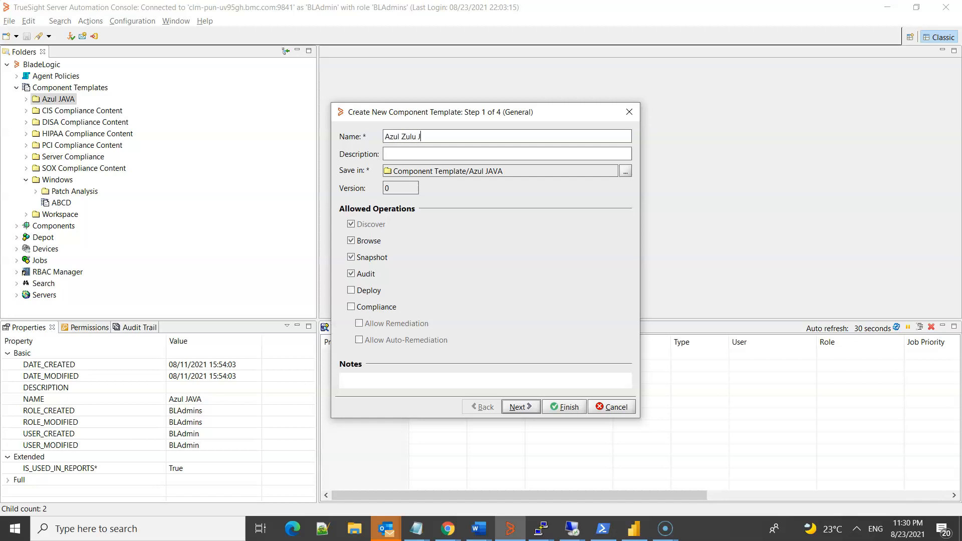
pyautogui.write('DK')
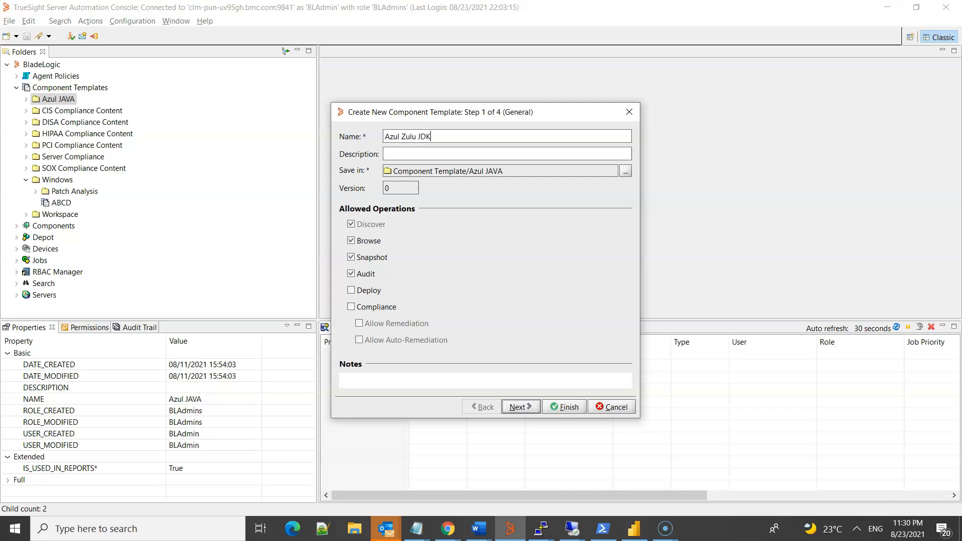
pyautogui.click(351, 307)
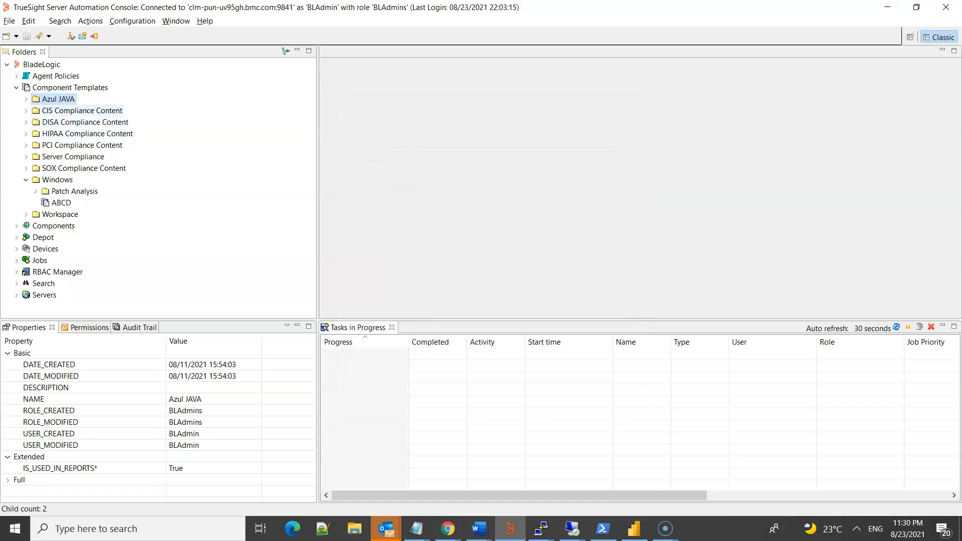
# Open the Azul Zulu JDK template from the Azul JAVA folder in its editor.
pyautogui.click(35, 99)
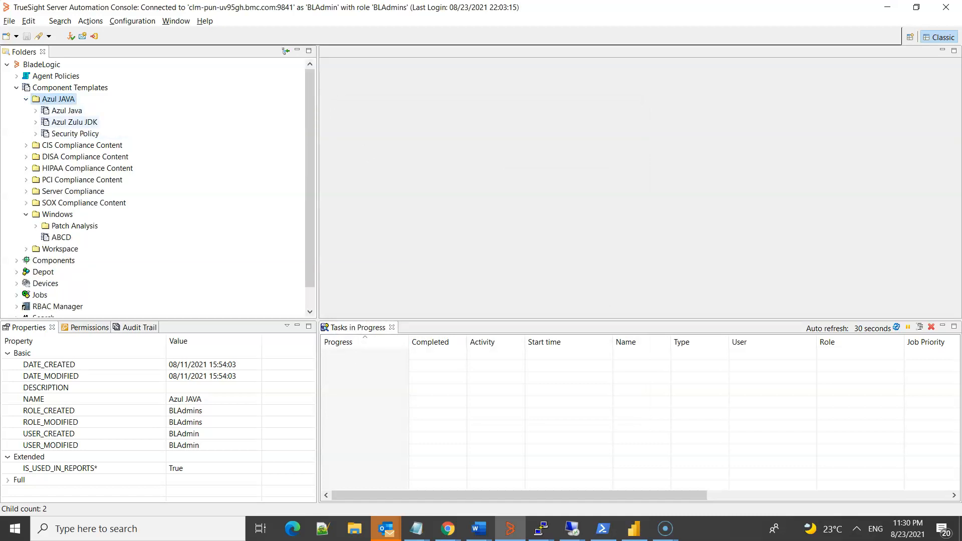
pyautogui.click(73, 121)
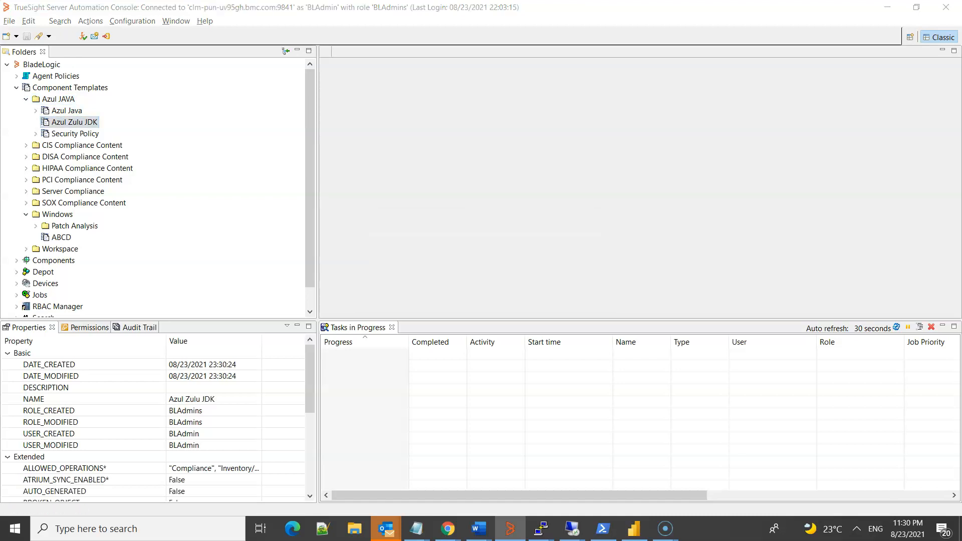
pyautogui.doubleClick(72, 122)
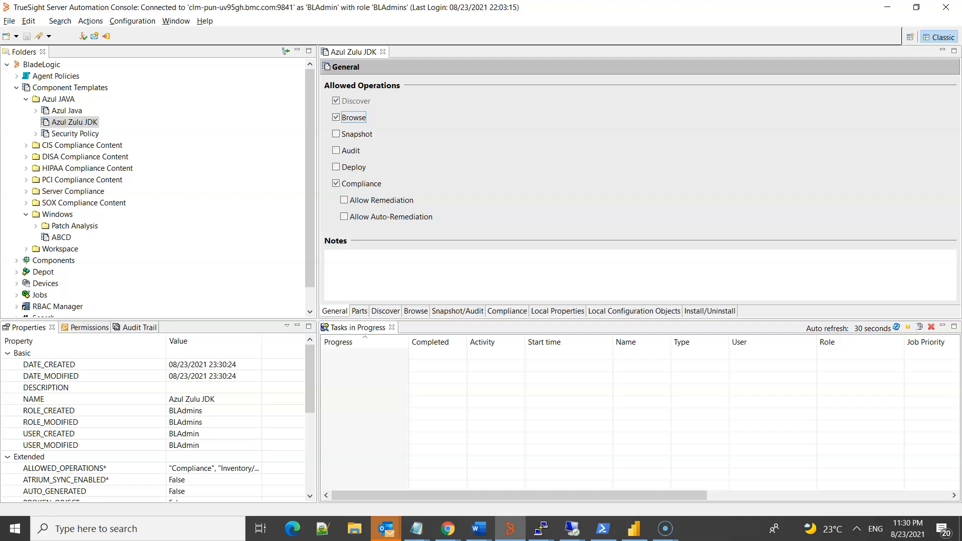
# Add Applications from a Compliance Test server as a new part of the template.
pyautogui.click(359, 311)
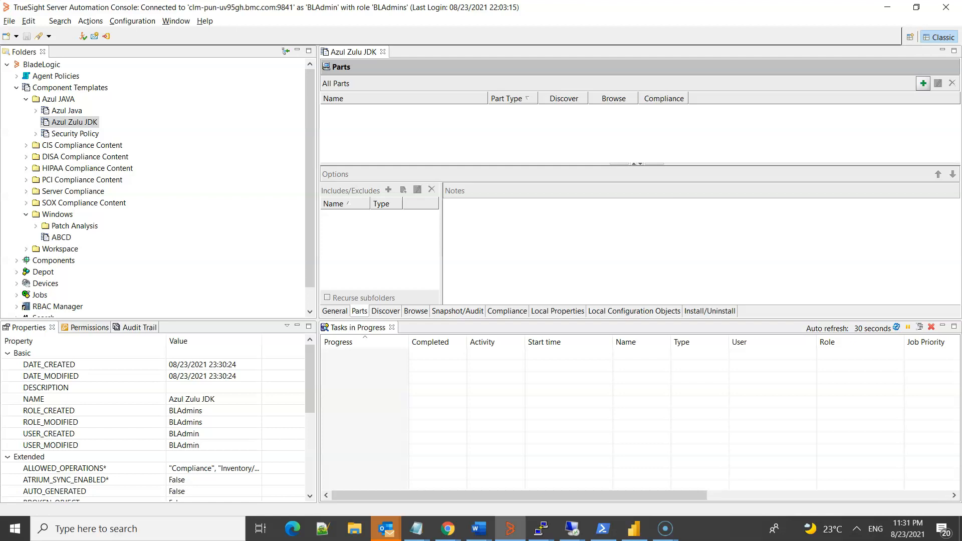
pyautogui.moveTo(923, 83)
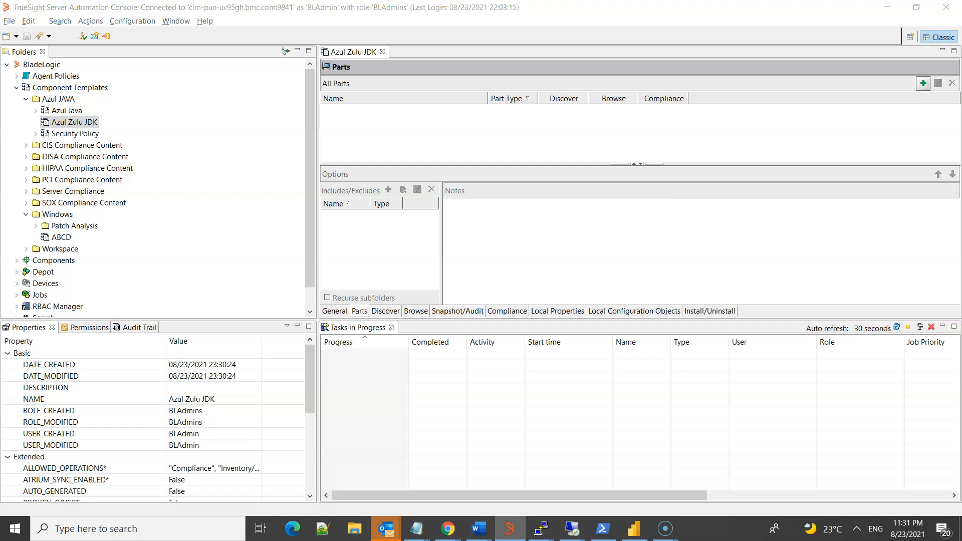
pyautogui.click(923, 84)
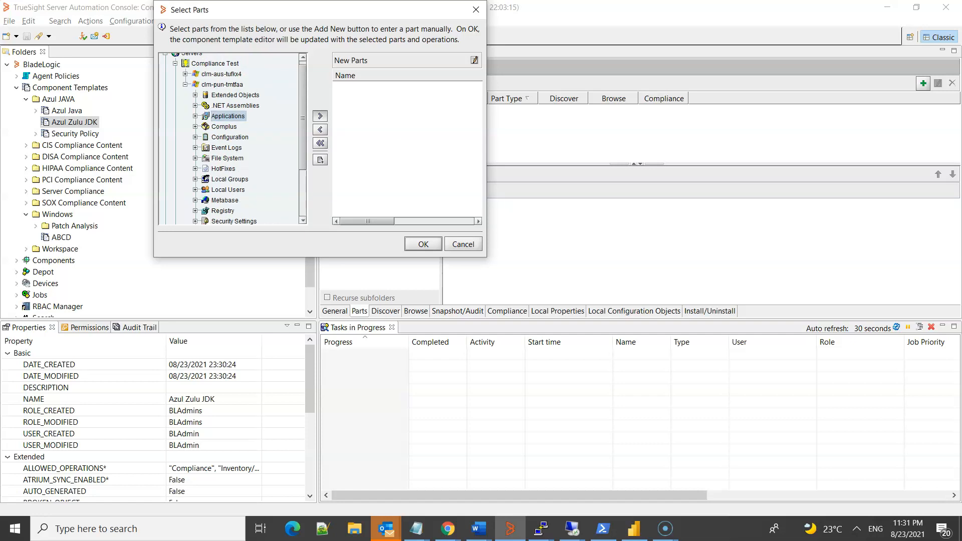
pyautogui.click(421, 243)
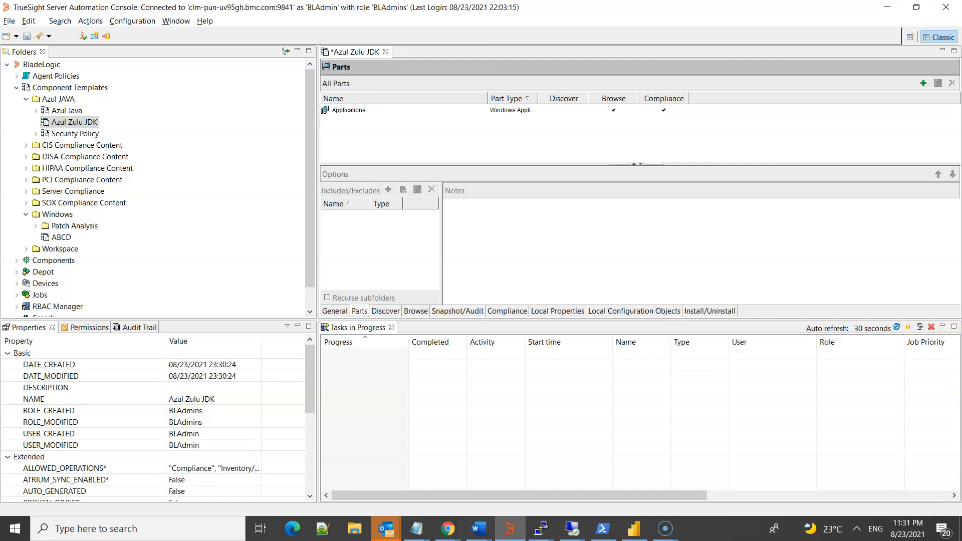
# Save a discovery signature condition ??TARGET.OS?? contains "Windows".
pyautogui.click(385, 311)
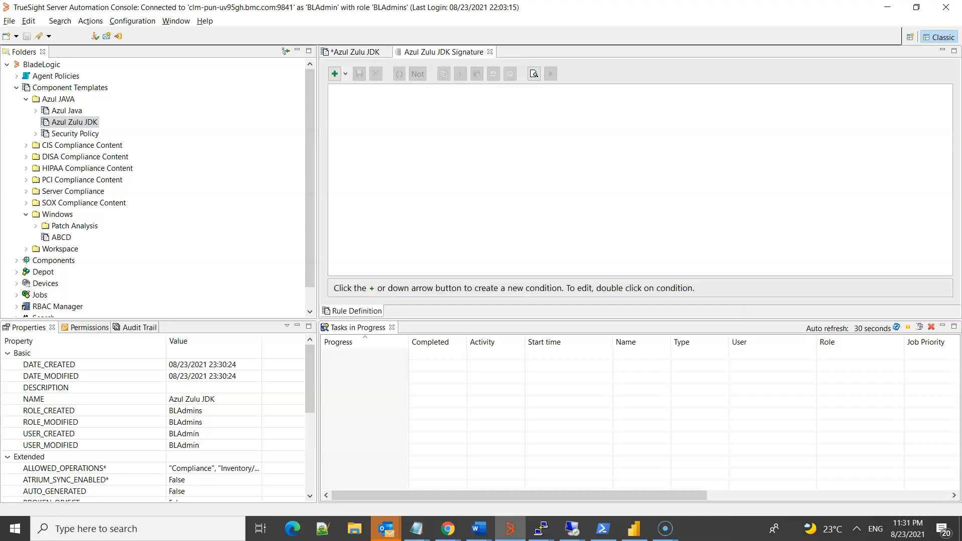
pyautogui.click(333, 73)
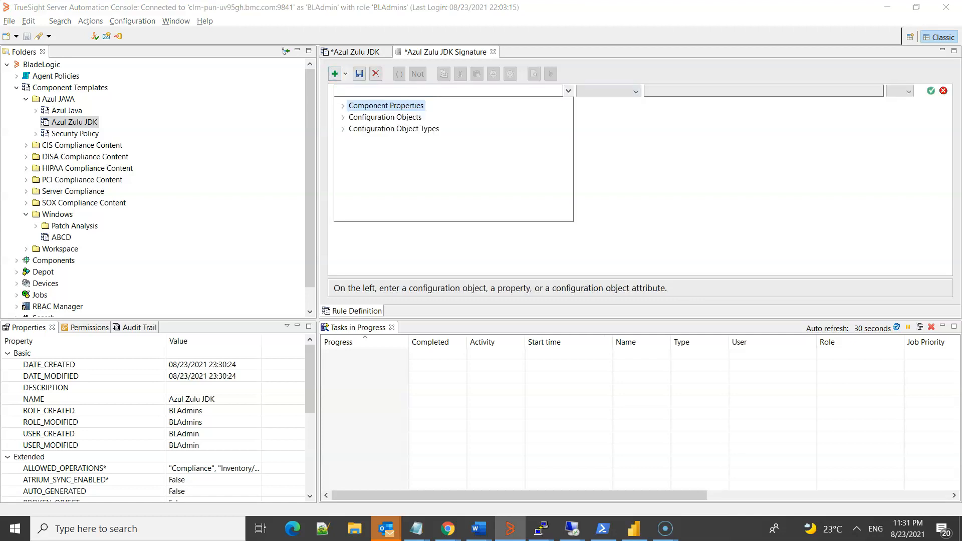
pyautogui.click(344, 105)
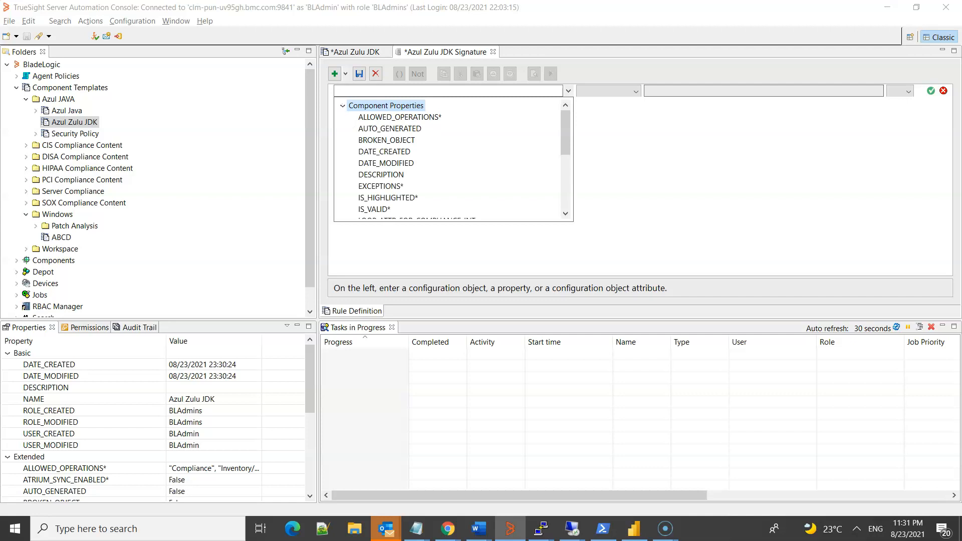
pyautogui.scroll(-3)
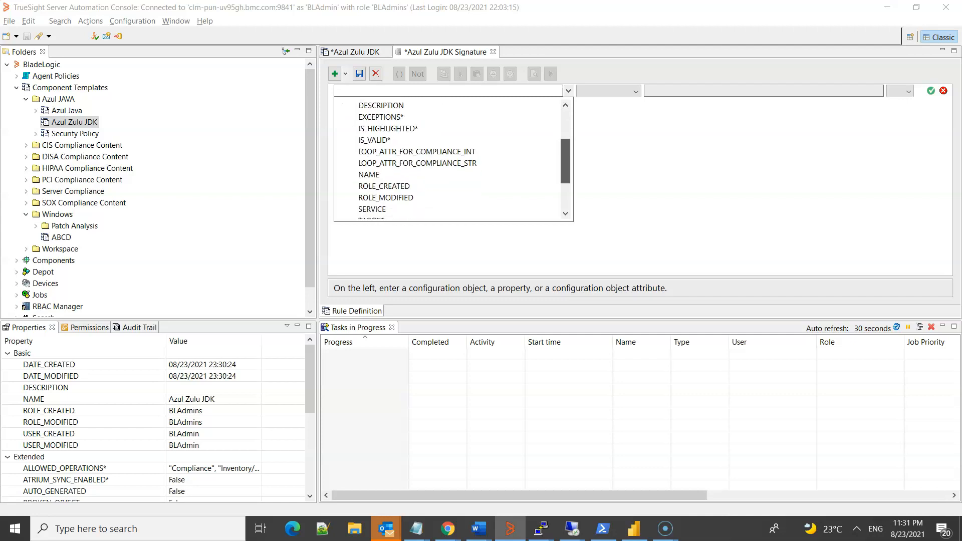
pyautogui.scroll(-3)
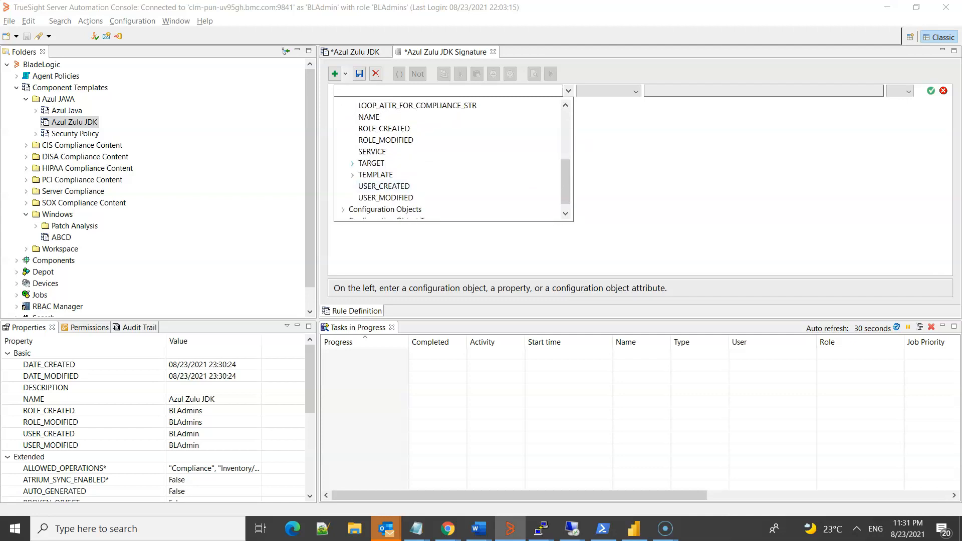
pyautogui.click(353, 163)
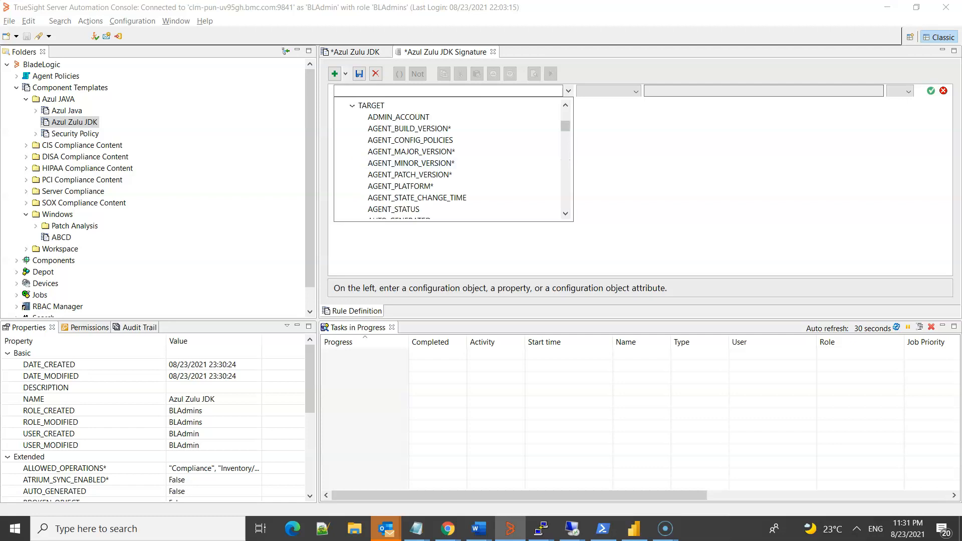
pyautogui.scroll(-3)
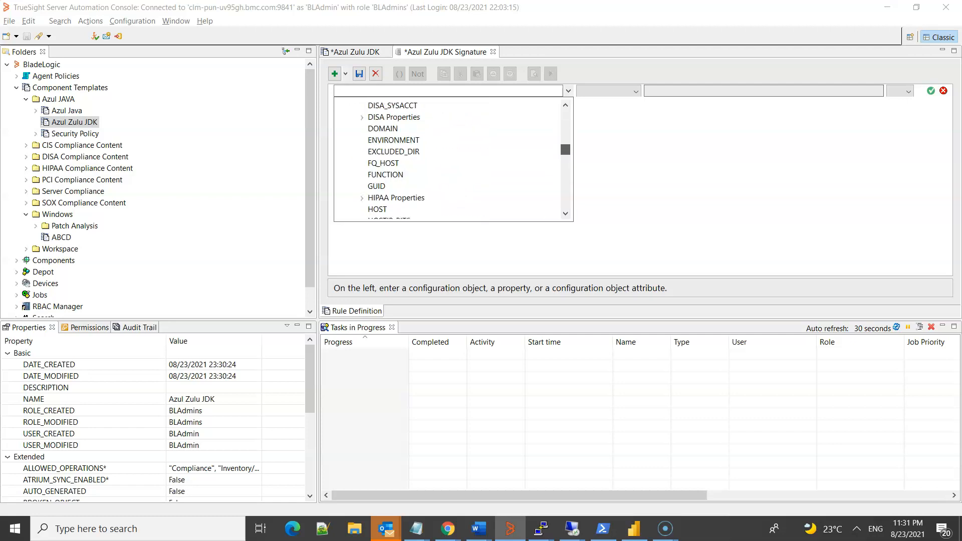
pyautogui.scroll(-3)
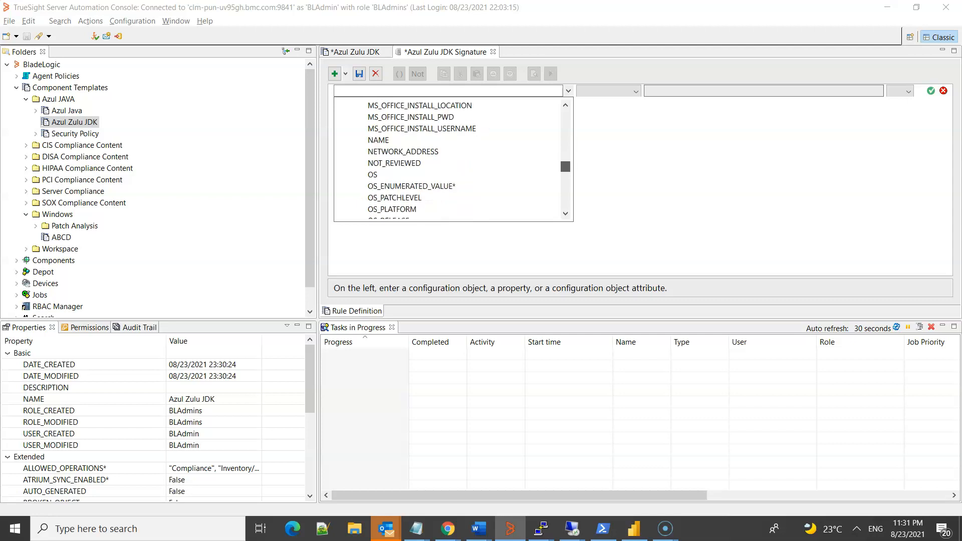
pyautogui.scroll(-3)
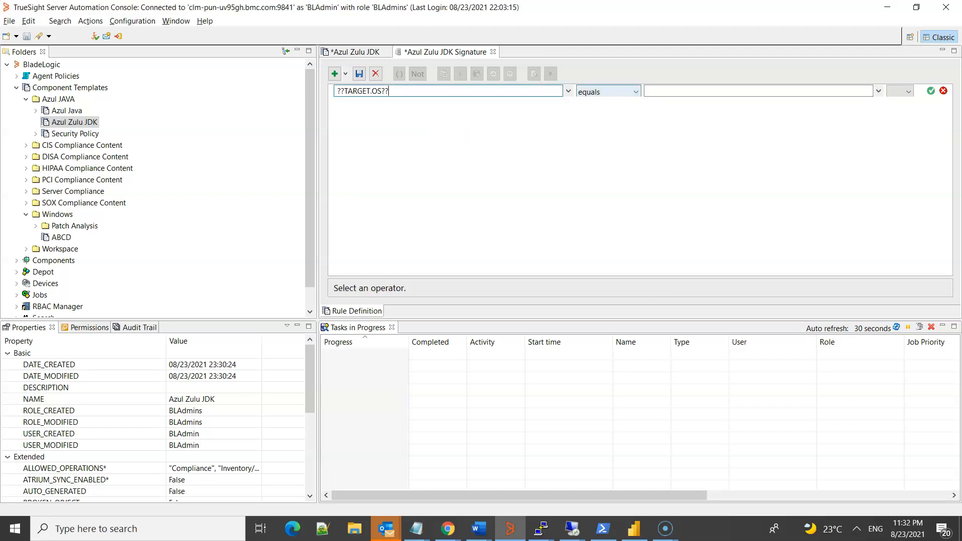
pyautogui.click(639, 92)
pyautogui.write('Wido')
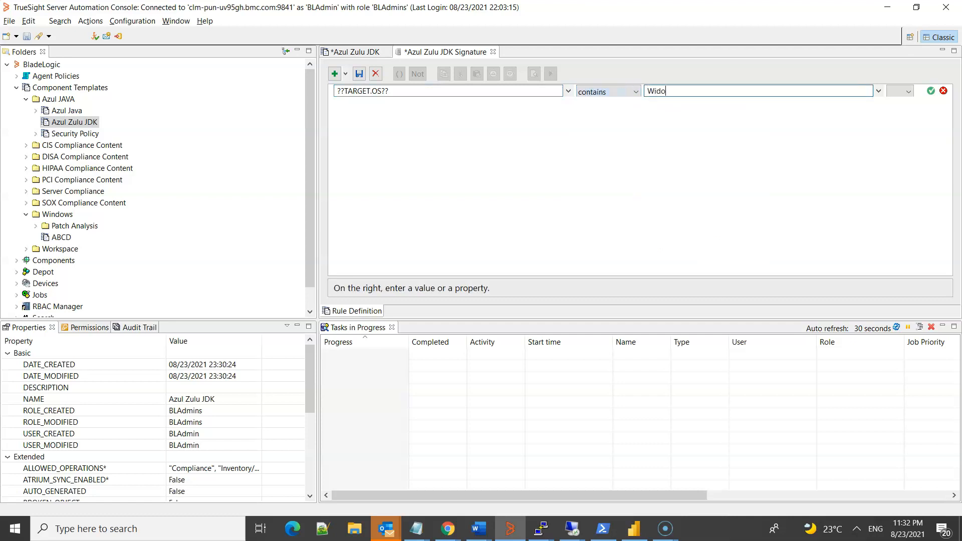
pyautogui.write('w')
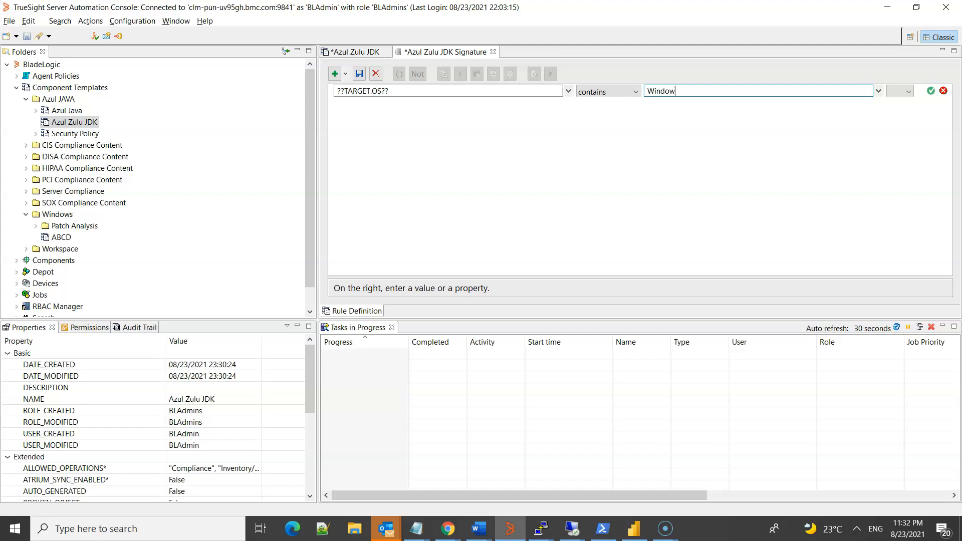
pyautogui.write('s')
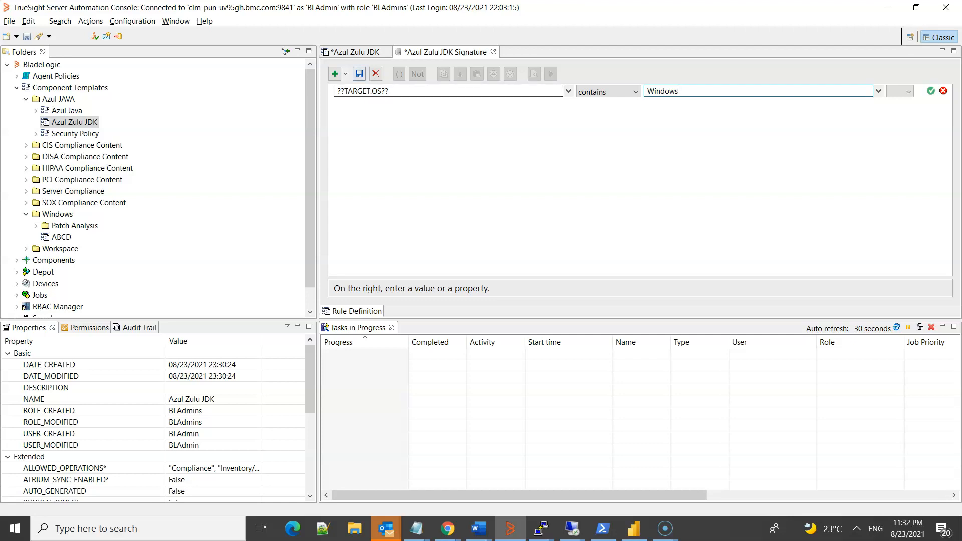
pyautogui.click(933, 91)
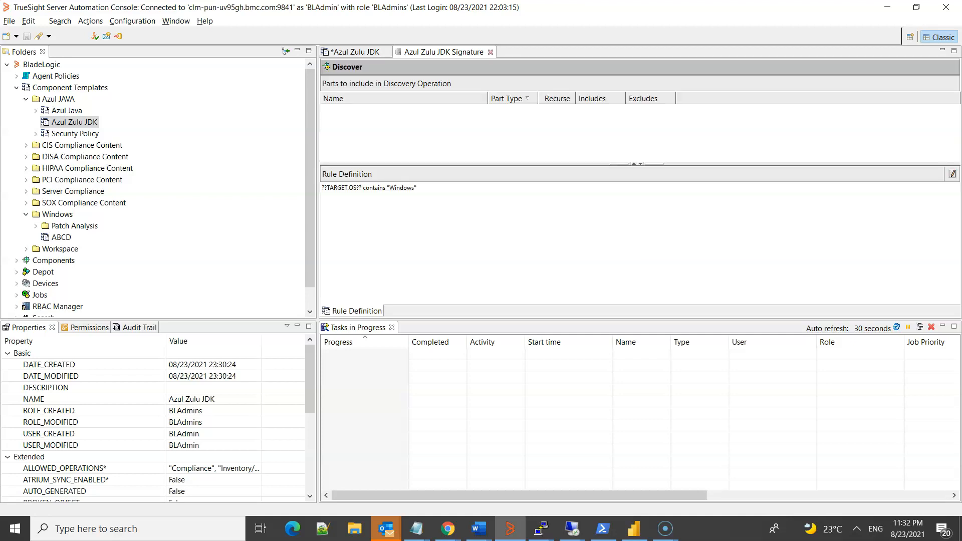
# Close the signature editor and start a new rule under Rules on Collected Parts.
pyautogui.click(491, 51)
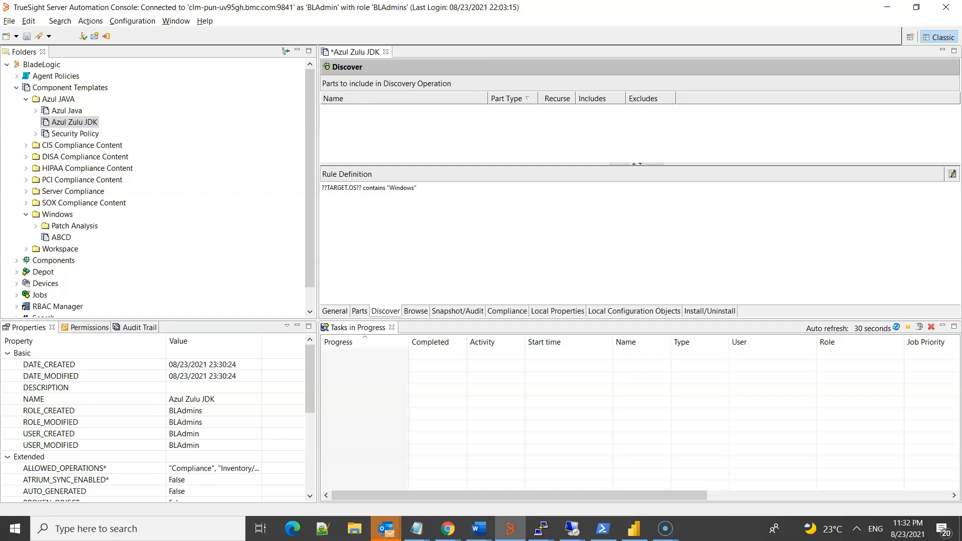
pyautogui.click(505, 311)
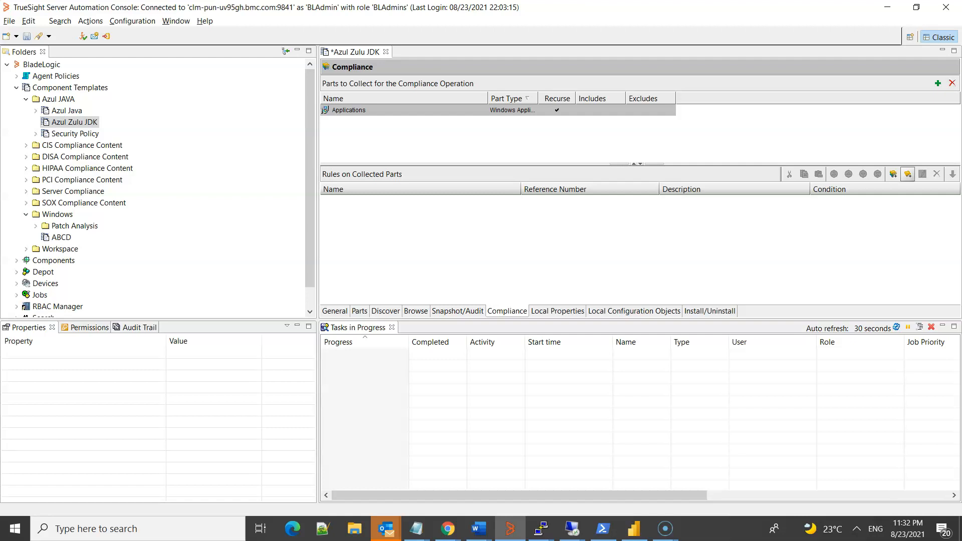
pyautogui.click(893, 173)
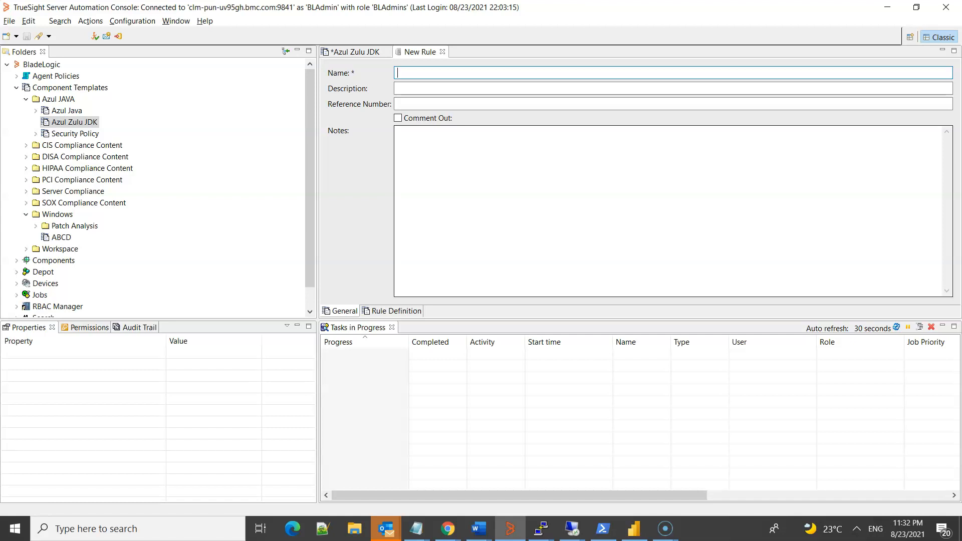
# Name the rule 'Java JDK' and bring up its empty rule definition.
pyautogui.write('Java J')
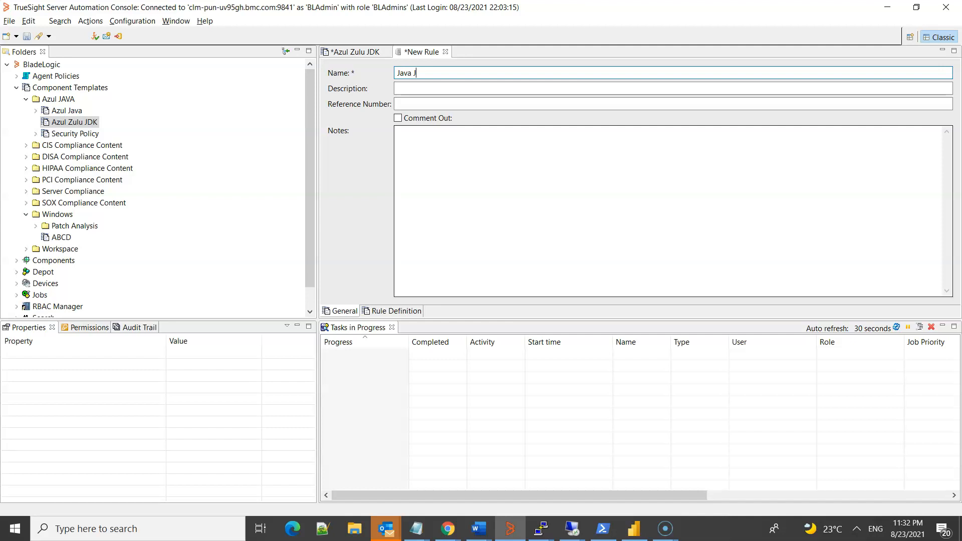
pyautogui.write('DK')
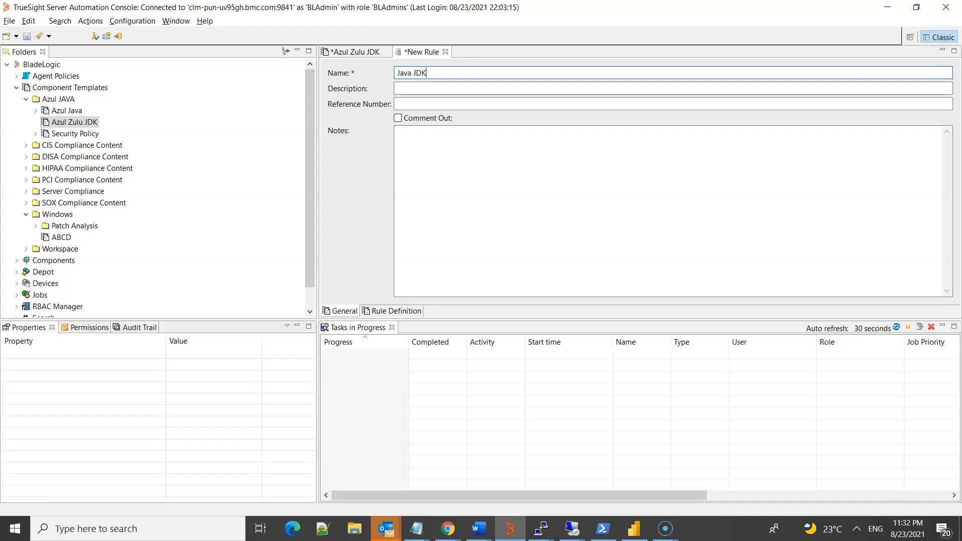
pyautogui.click(395, 310)
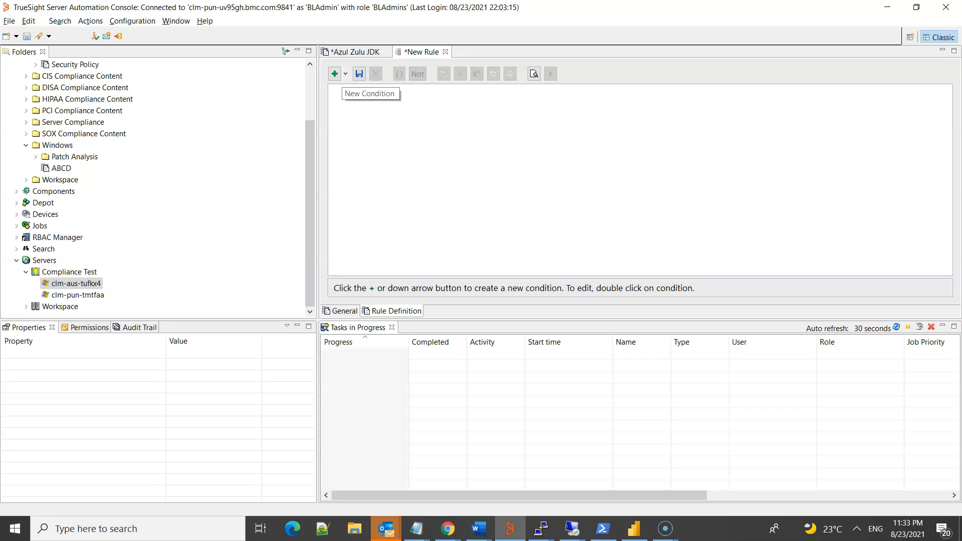
# Add a foreach loop over Windows Application:* containing an empty If...Then...End block.
pyautogui.click(335, 73)
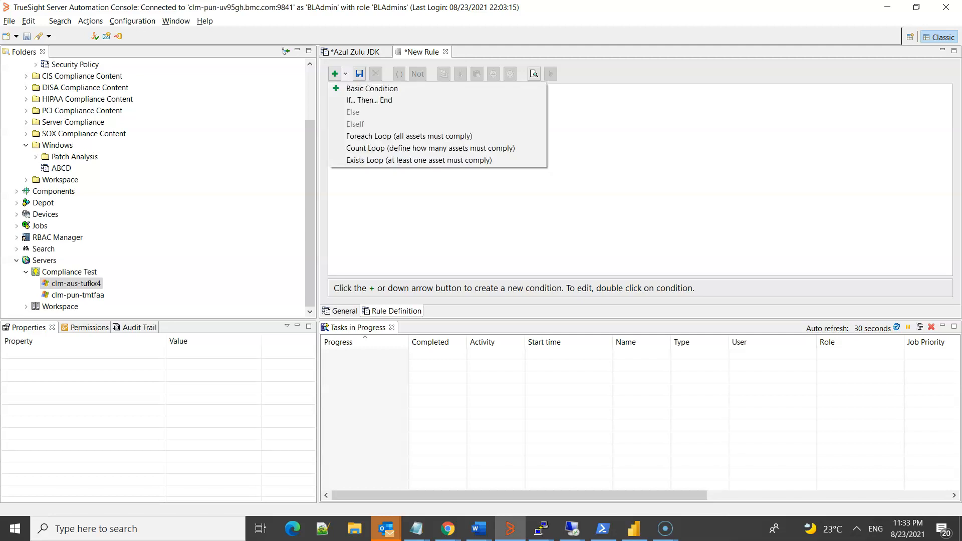
pyautogui.click(409, 135)
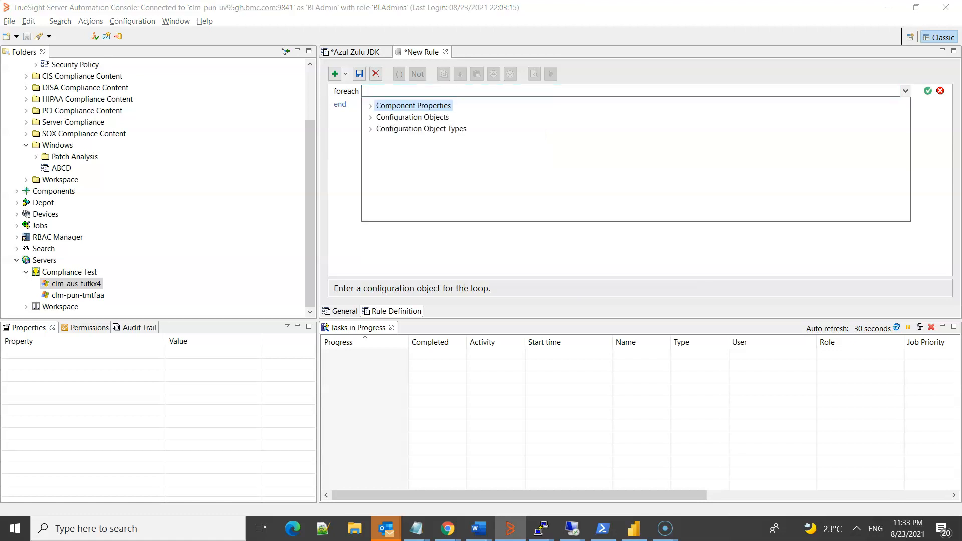
pyautogui.click(371, 118)
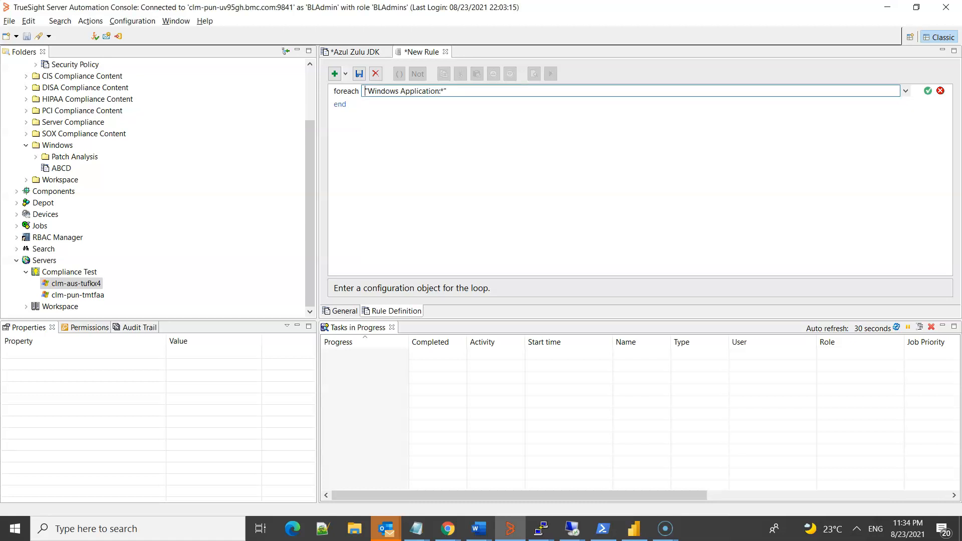
pyautogui.click(333, 74)
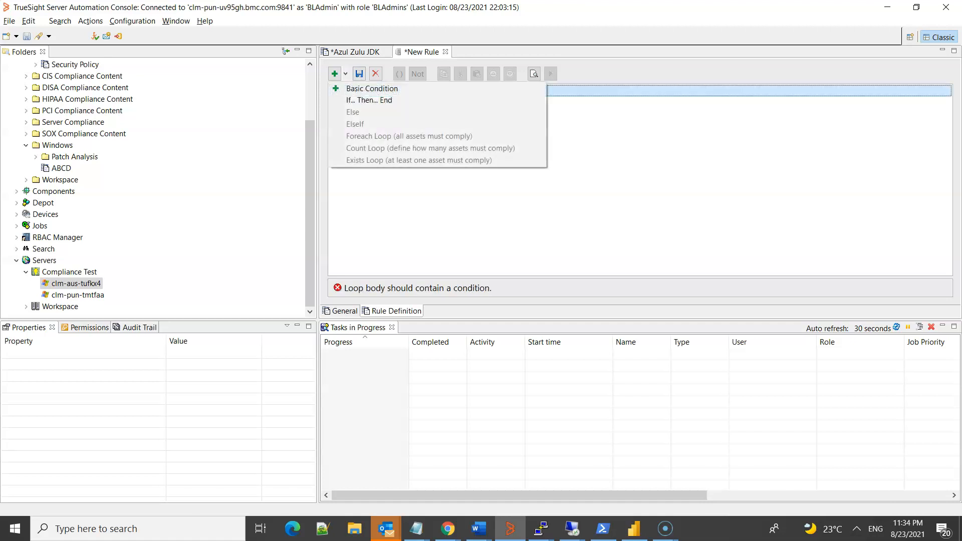
pyautogui.click(370, 101)
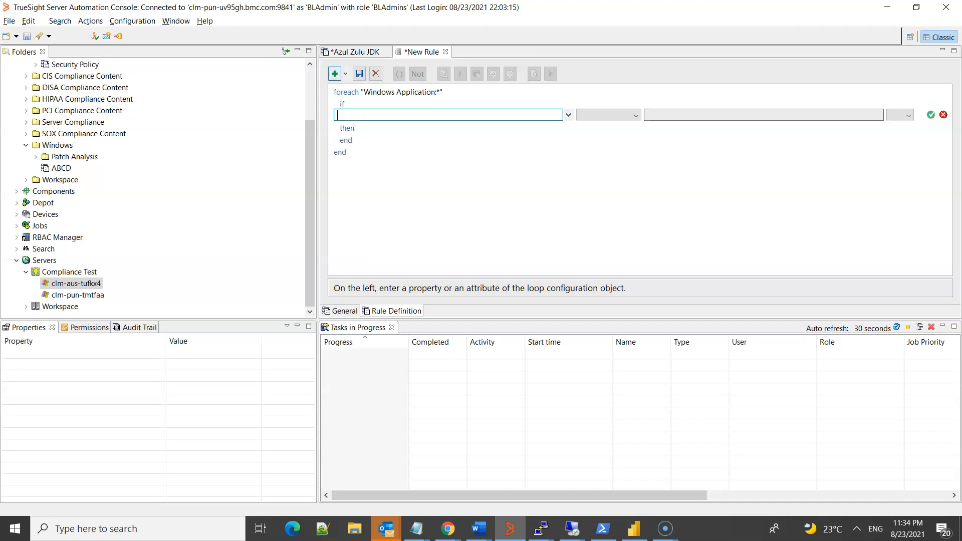
# Set the if condition to Name contains "Azul Zulu".
pyautogui.click(565, 114)
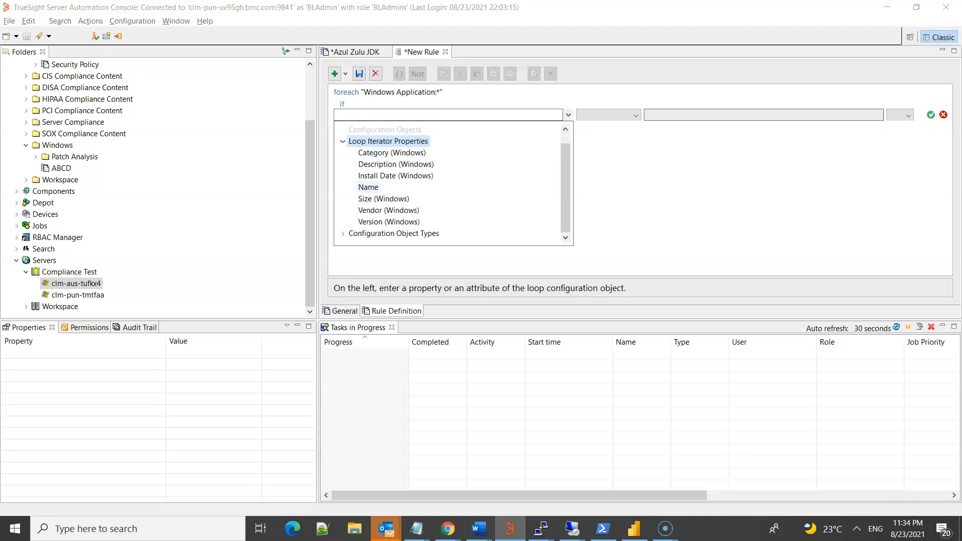
pyautogui.click(367, 187)
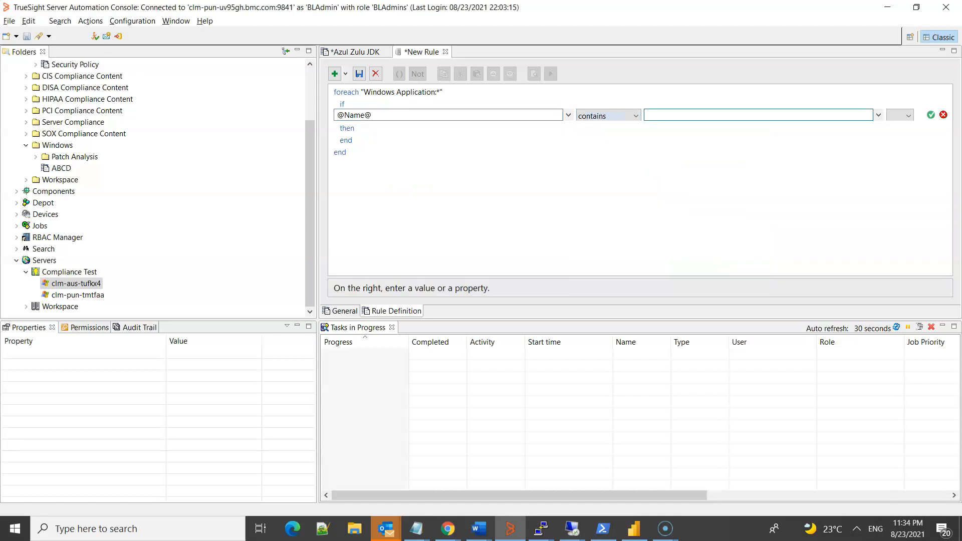
pyautogui.write('Azul Zu')
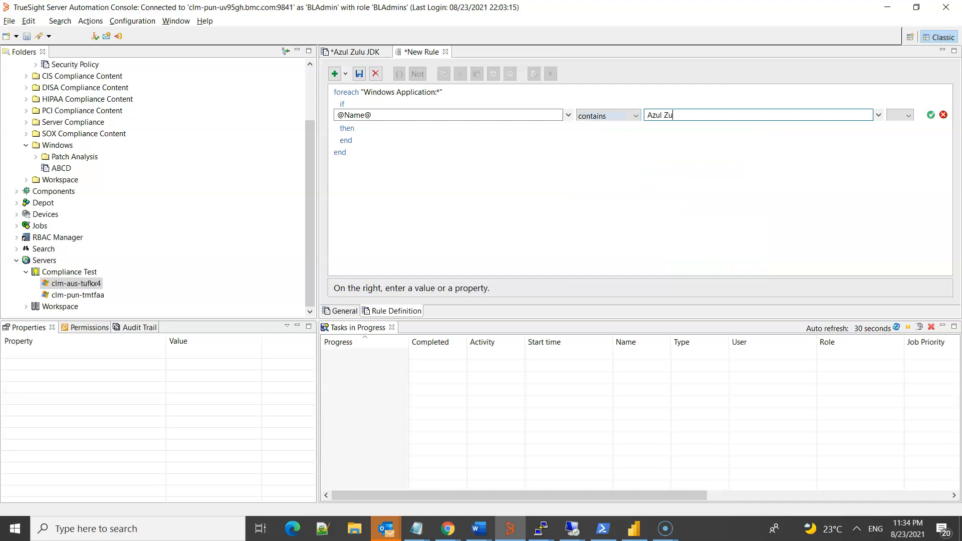
pyautogui.write('lu')
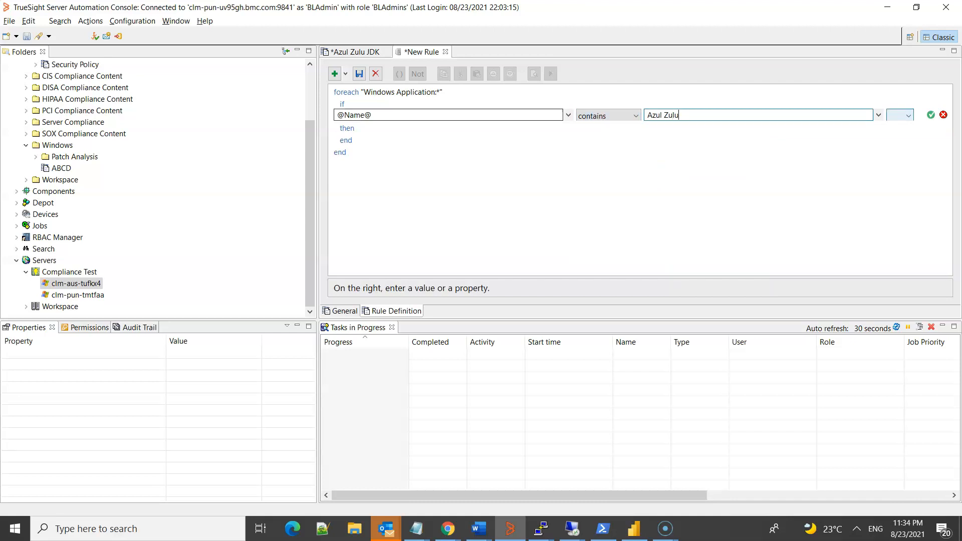
pyautogui.click(930, 114)
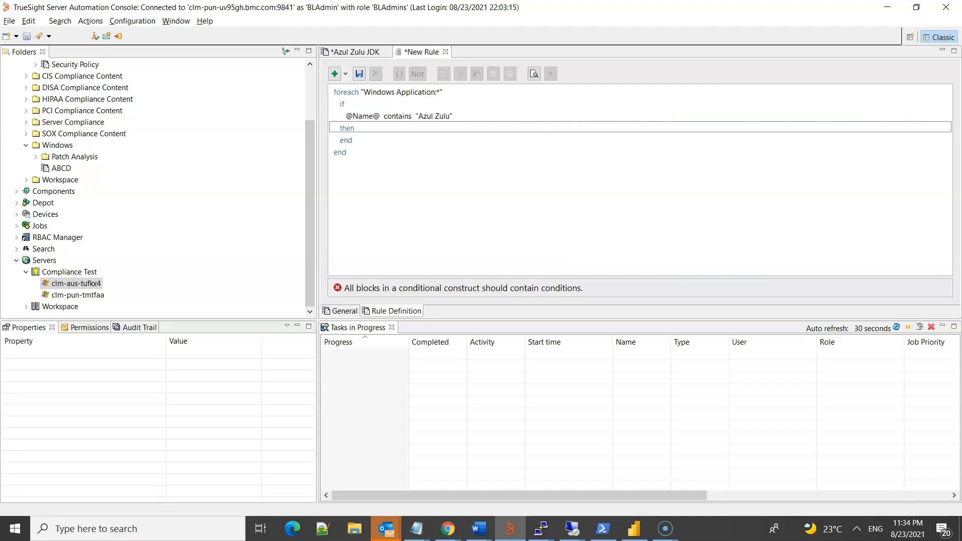
# Add the then condition Version (Windows) equals 16.32.15 and save the rule.
pyautogui.click(334, 73)
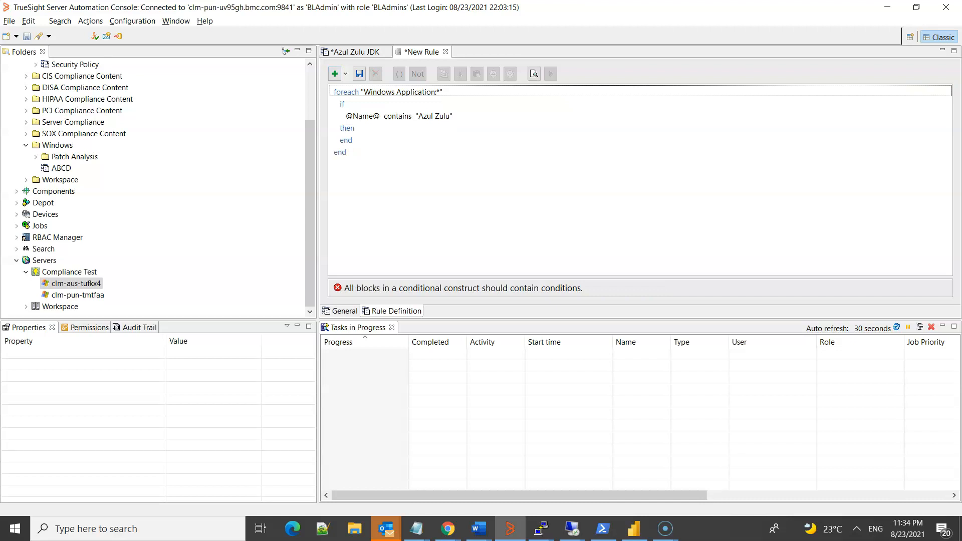
pyautogui.click(347, 127)
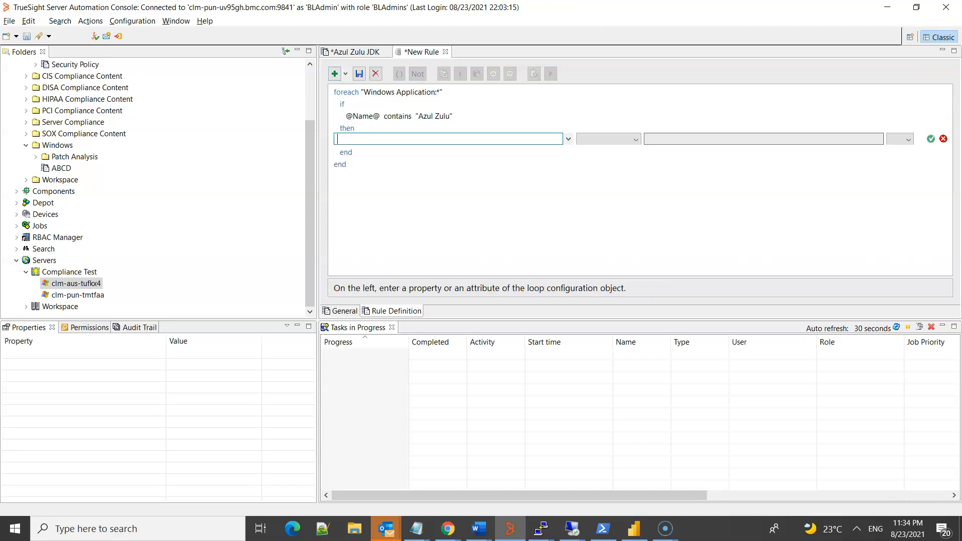
pyautogui.click(568, 138)
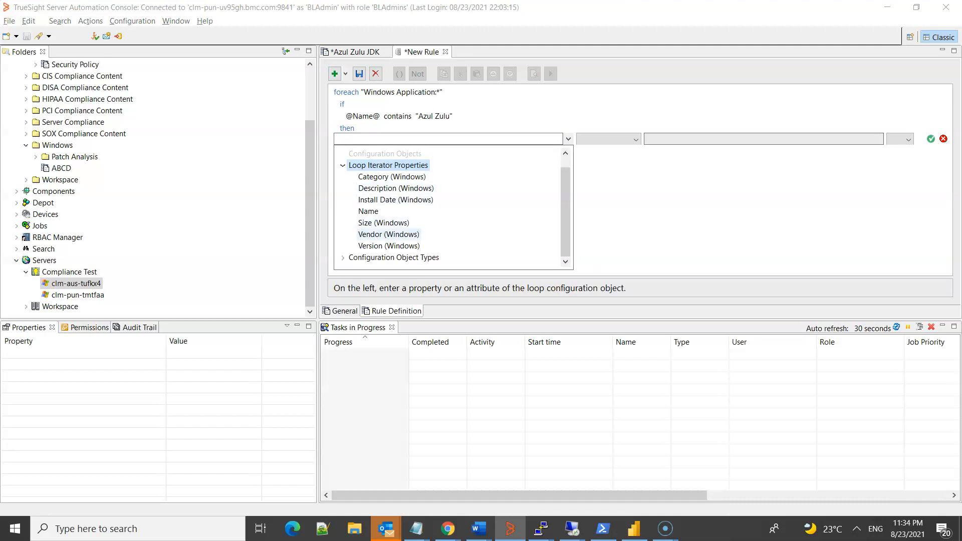
pyautogui.click(388, 247)
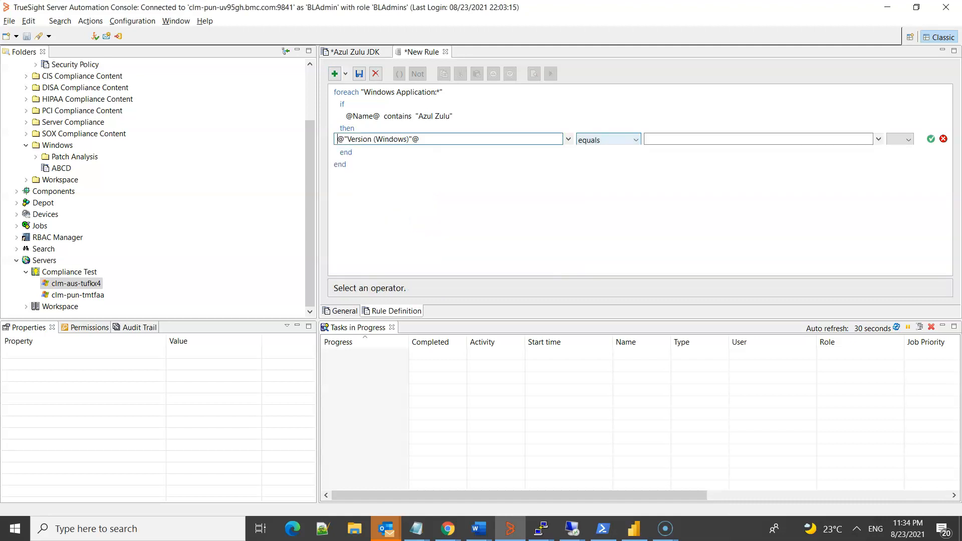
pyautogui.click(604, 139)
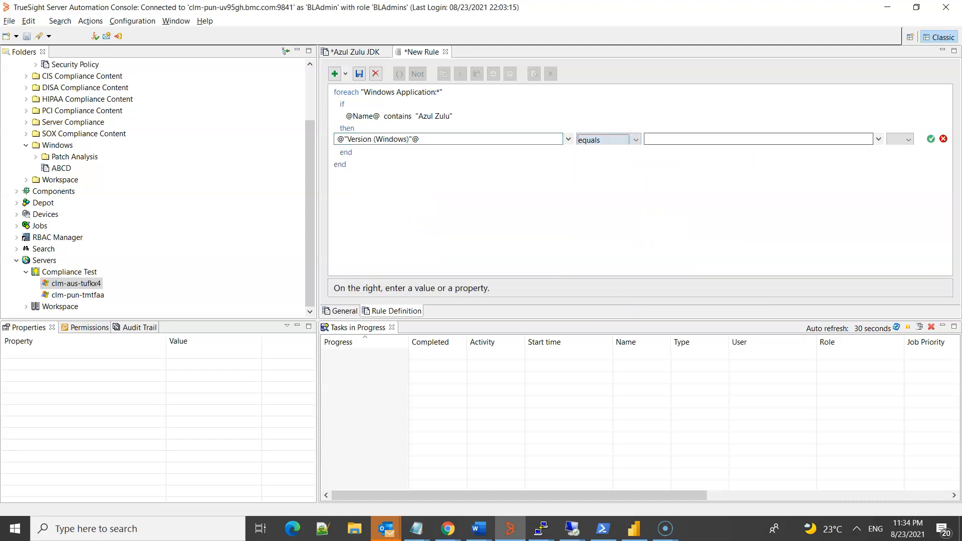
pyautogui.click(757, 138)
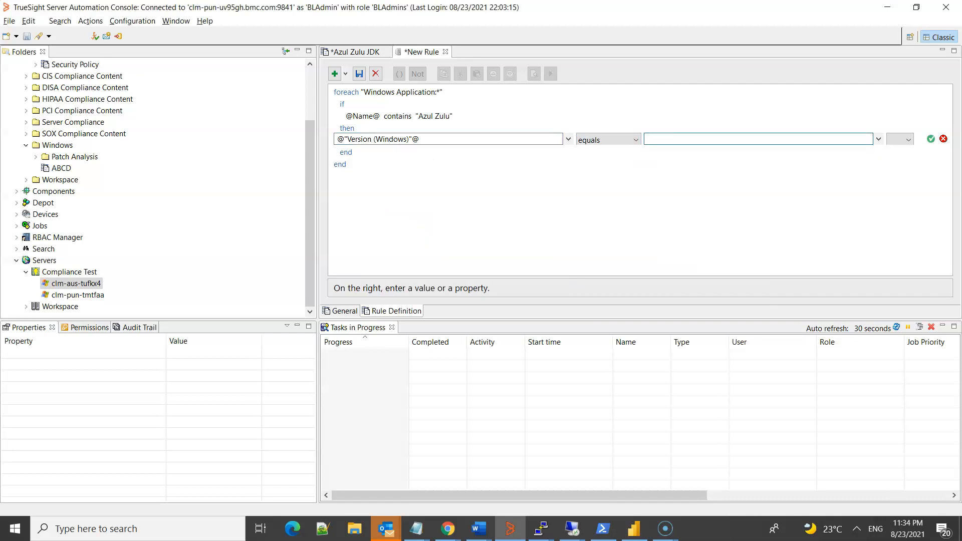
pyautogui.write('16.32')
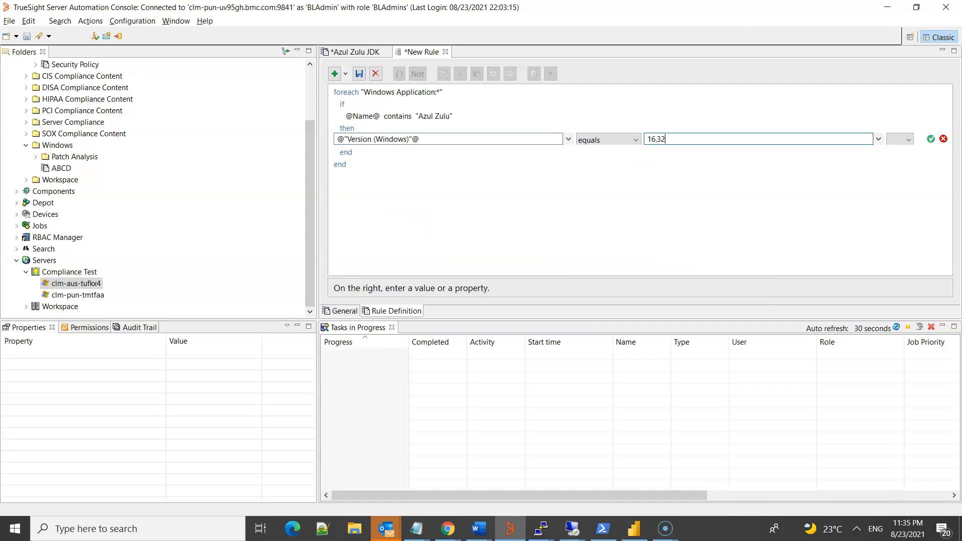
pyautogui.write('1')
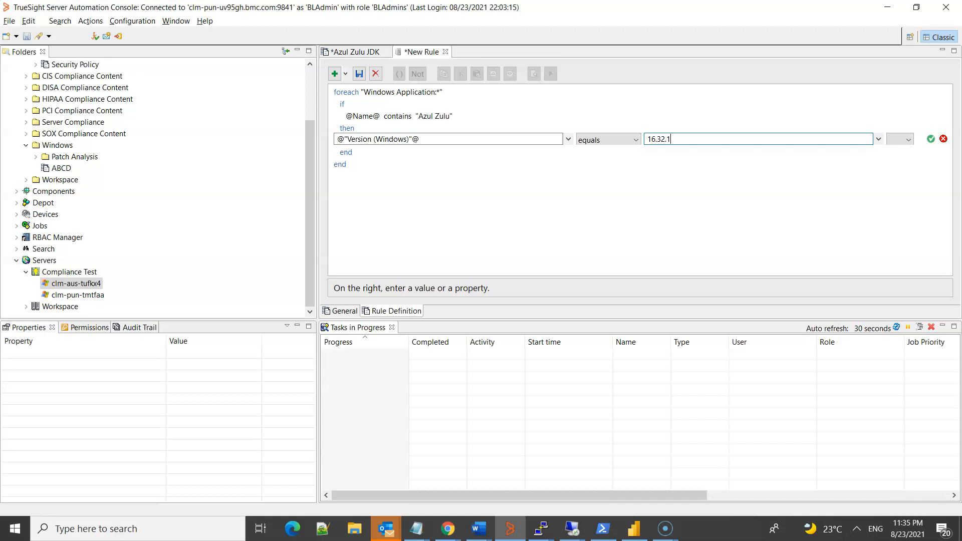
pyautogui.write('5')
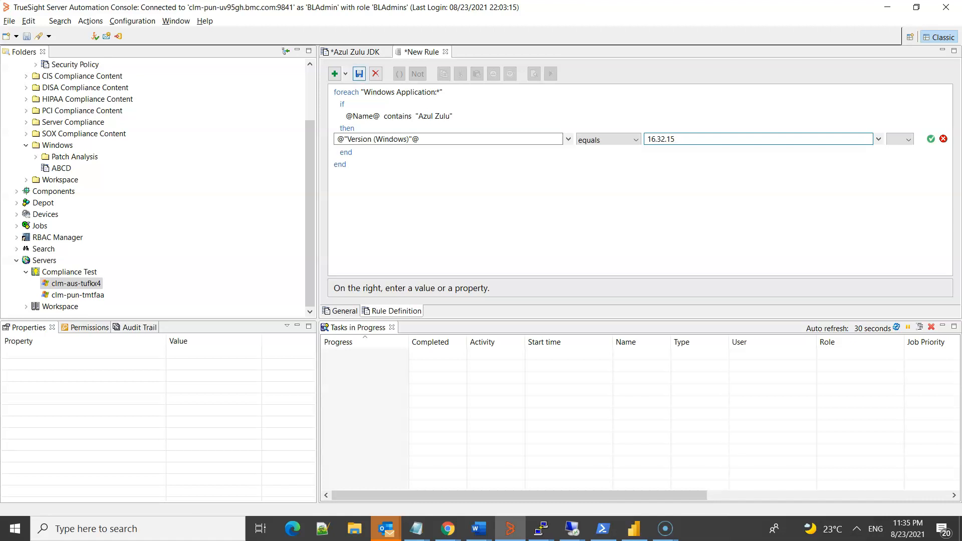
pyautogui.click(930, 138)
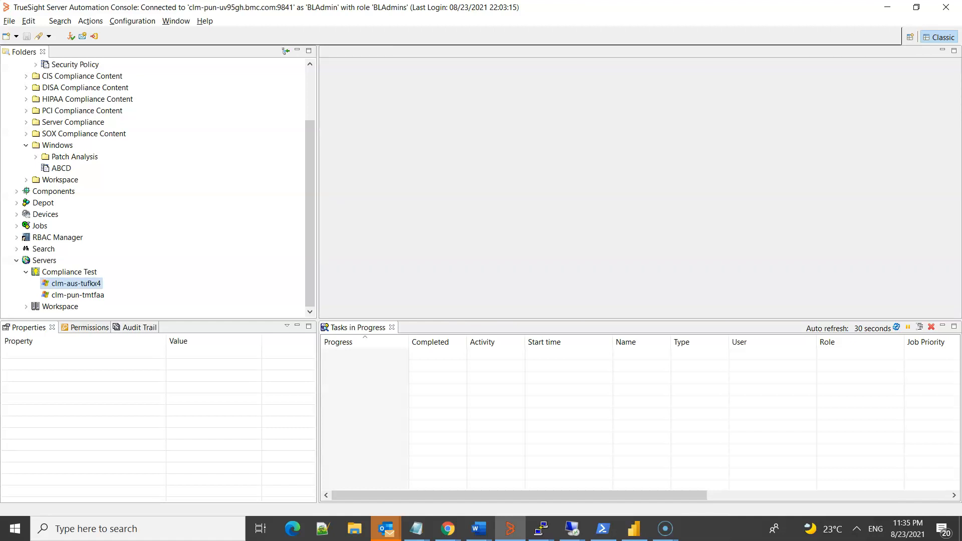
# Select Azul Zulu JDK in the folder tree and bring up its template actions.
pyautogui.scroll(3)
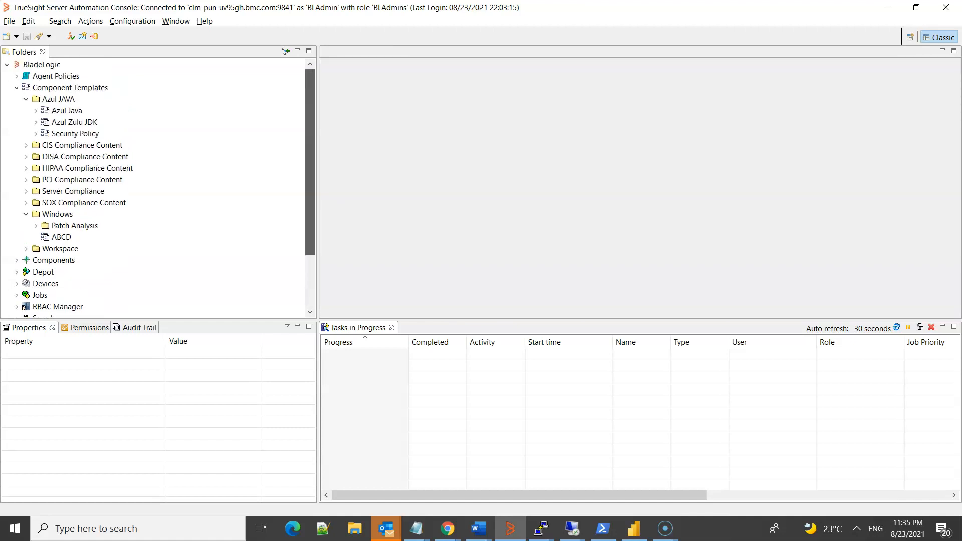
pyautogui.click(74, 121)
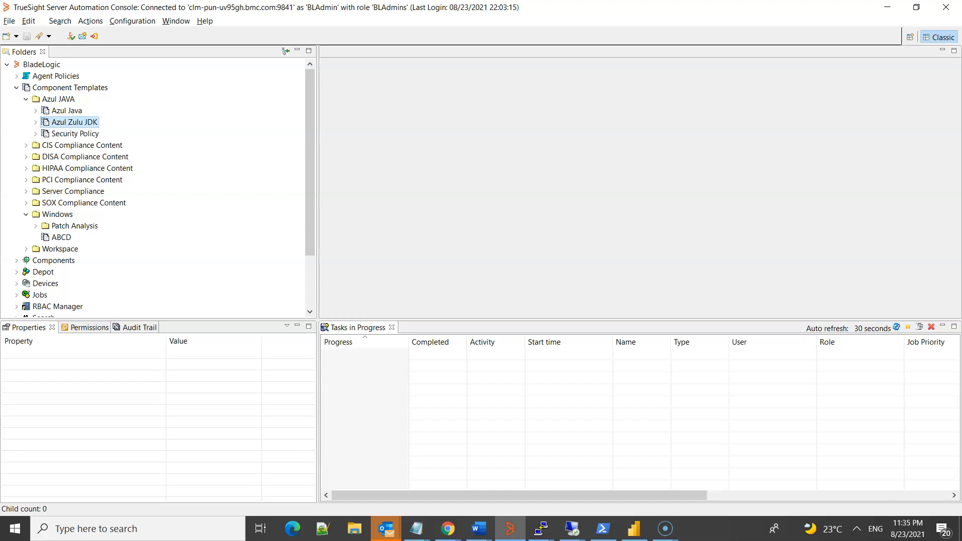
pyautogui.click(72, 121)
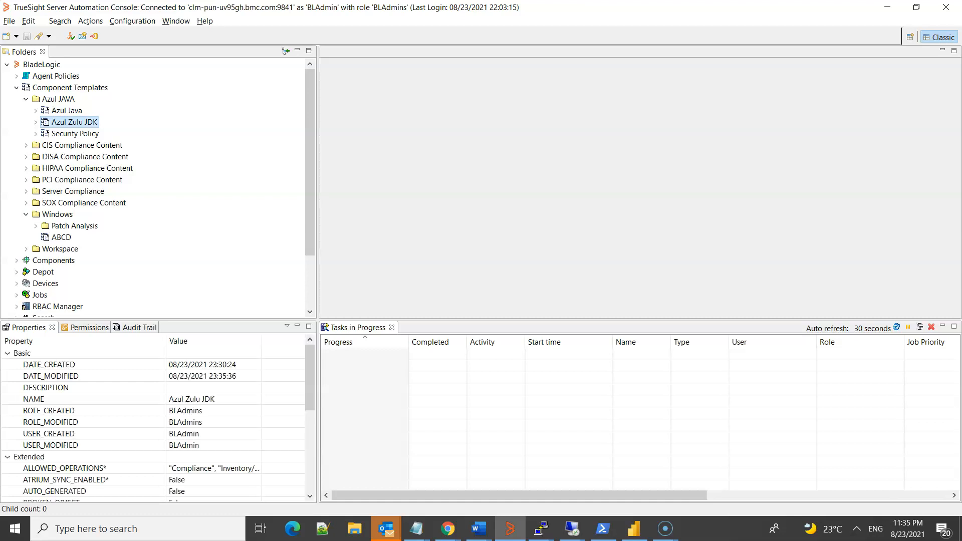
pyautogui.rightClick(73, 121)
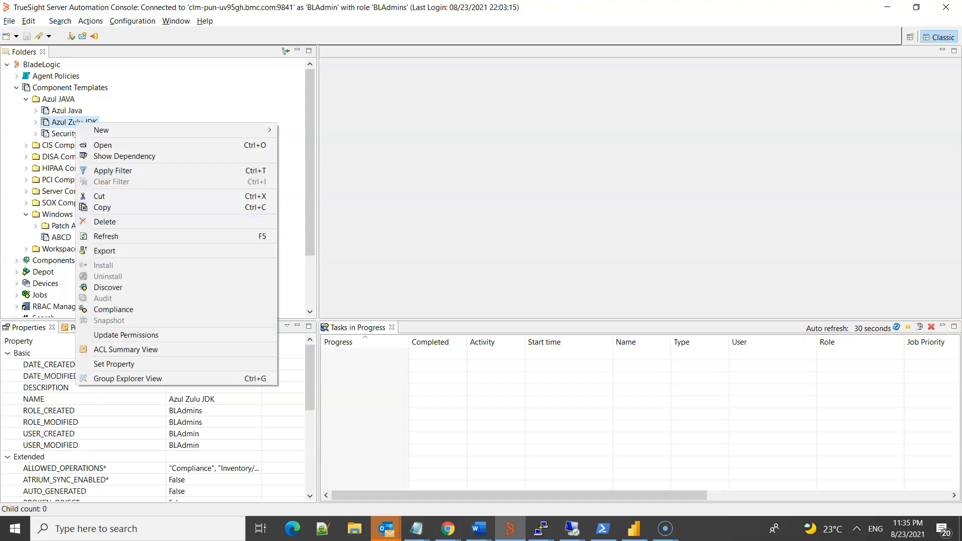
pyautogui.moveTo(113, 310)
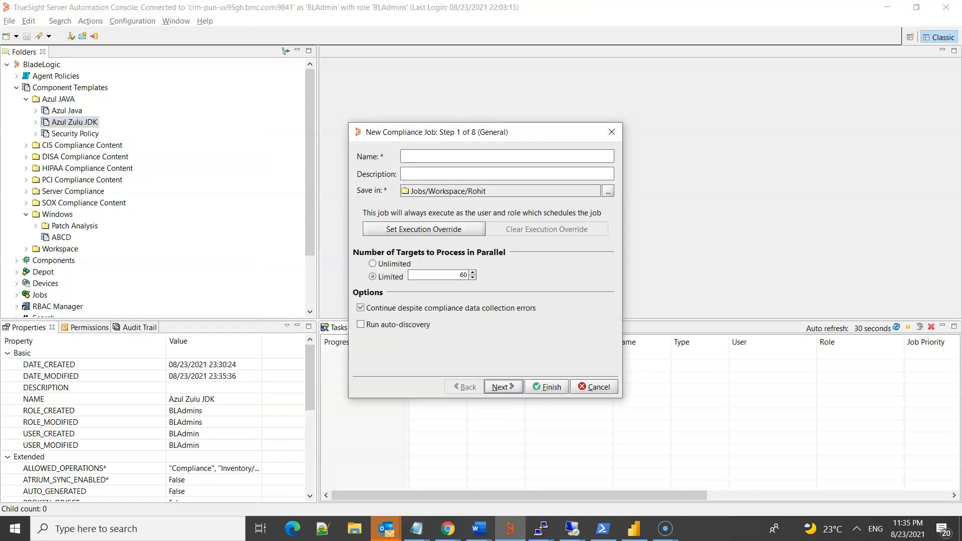
# Name the compliance job 'Azul Zulu' with auto-discovery enabled and continue to component selection.
pyautogui.write('Azul Zu')
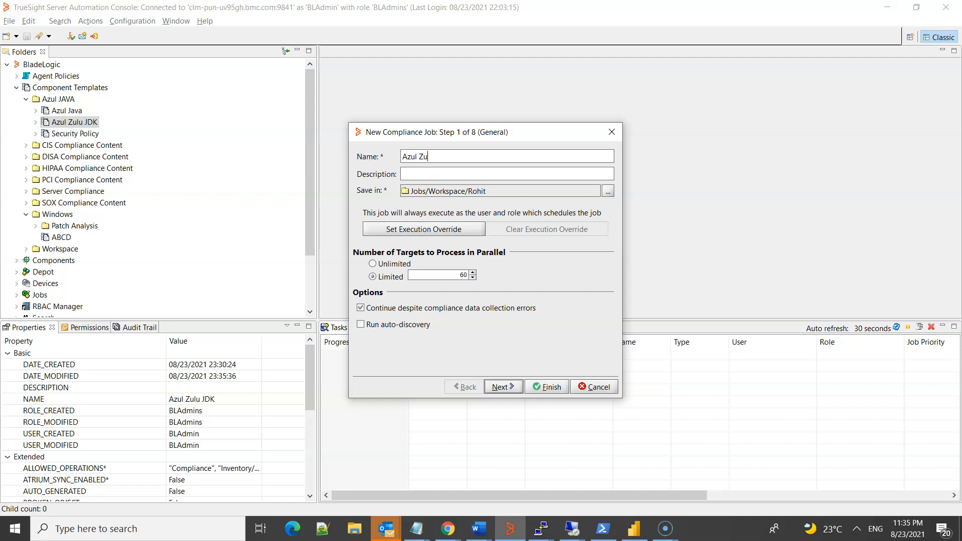
pyautogui.write('lu')
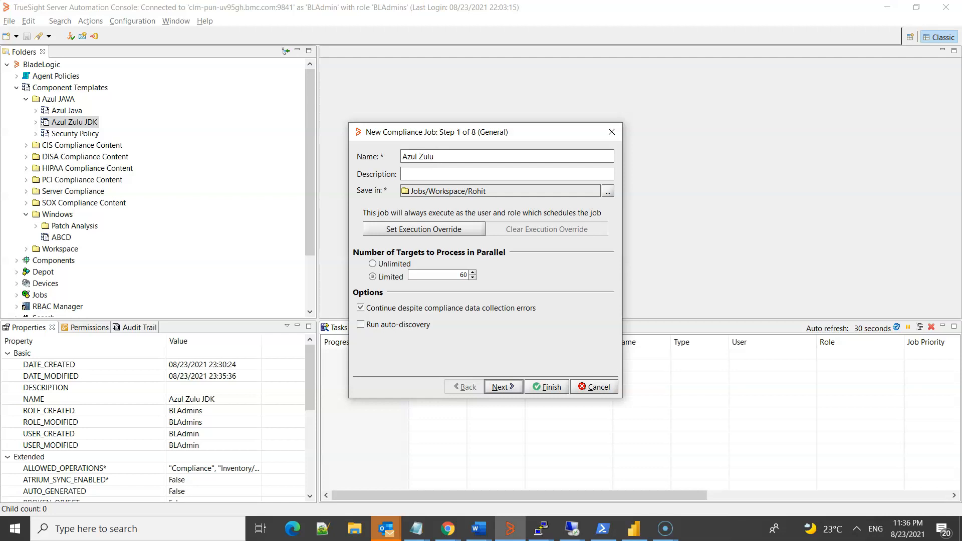
pyautogui.click(361, 323)
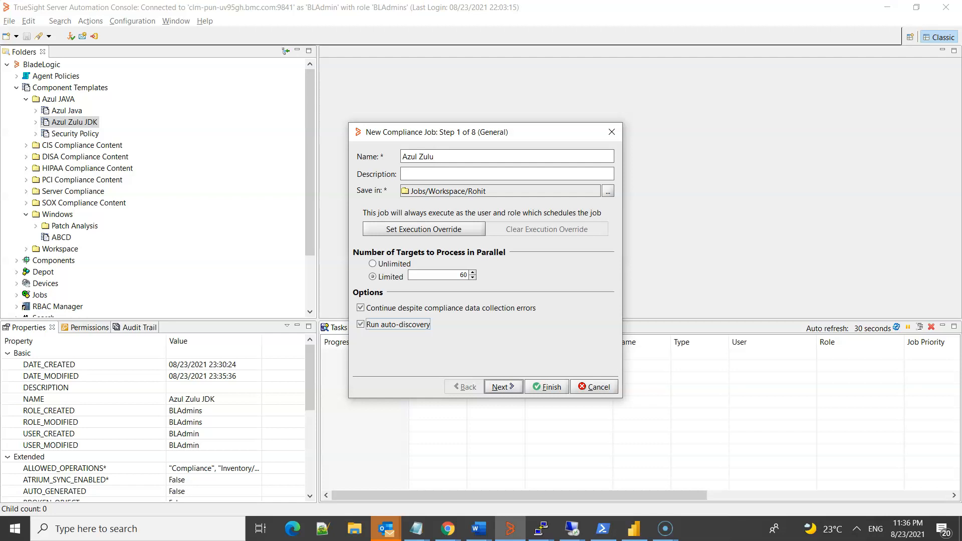
pyautogui.click(502, 387)
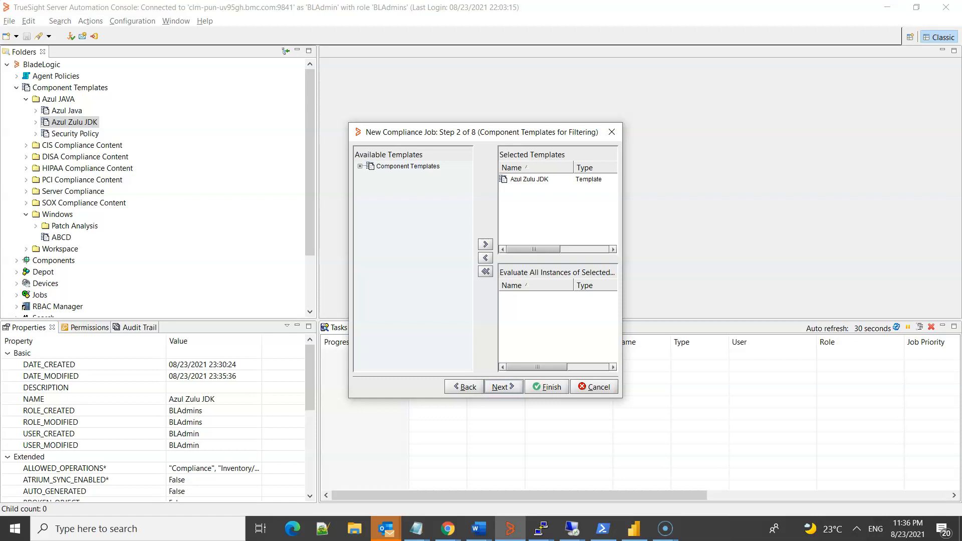
pyautogui.click(503, 387)
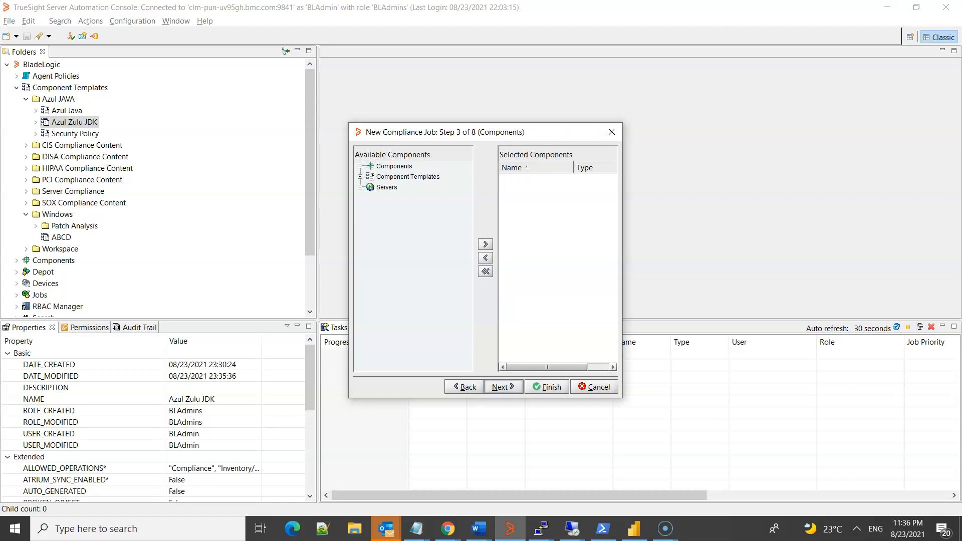
# Target the Compliance Test server group and accept the default remediation and notification settings.
pyautogui.click(362, 188)
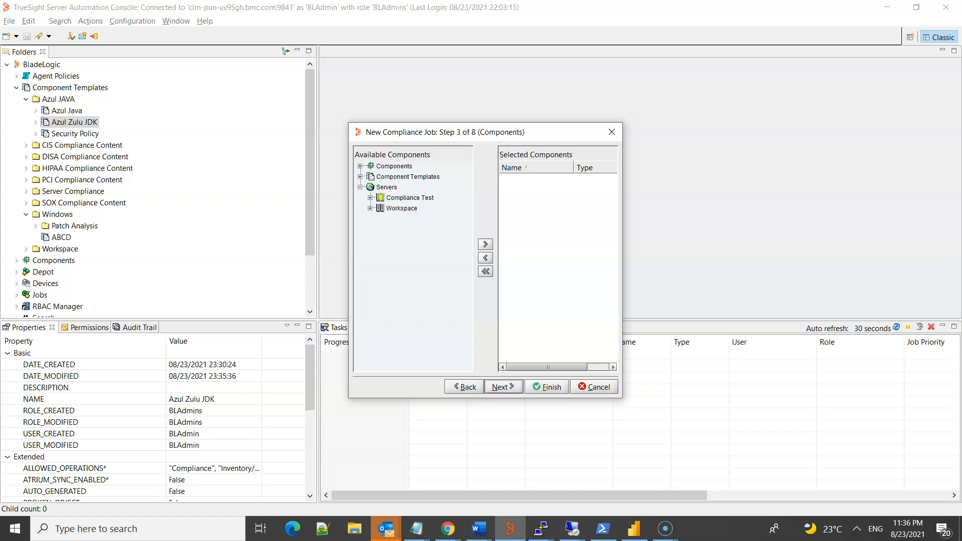
pyautogui.click(409, 197)
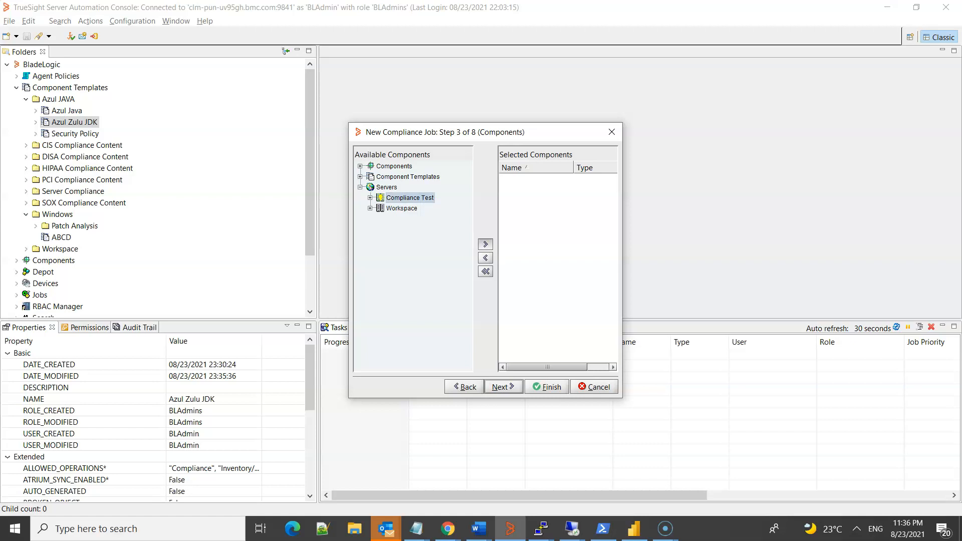
pyautogui.click(502, 387)
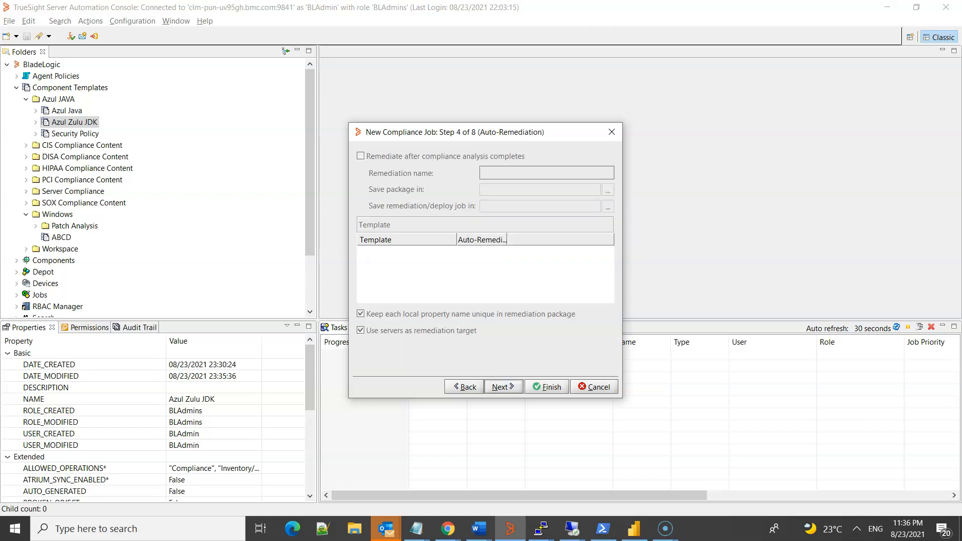
pyautogui.click(501, 387)
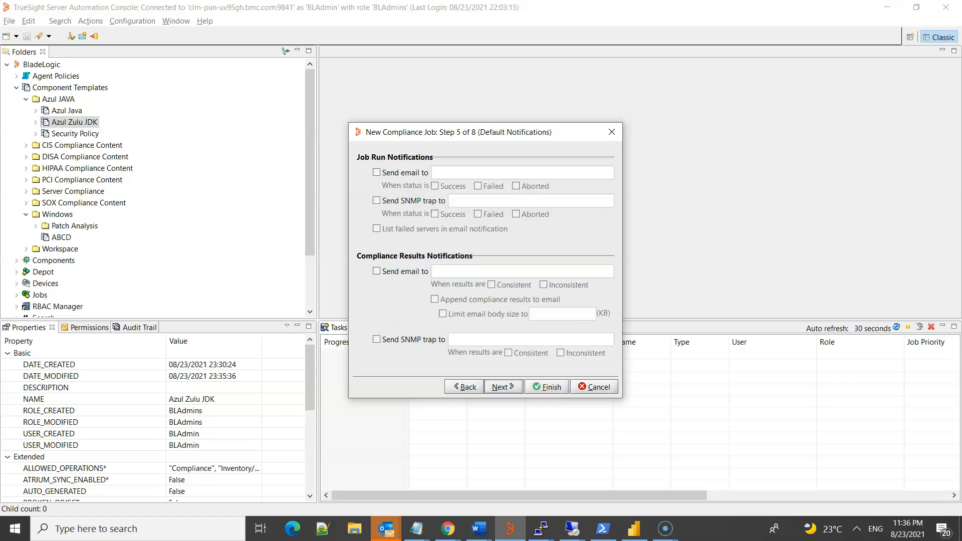
pyautogui.click(503, 387)
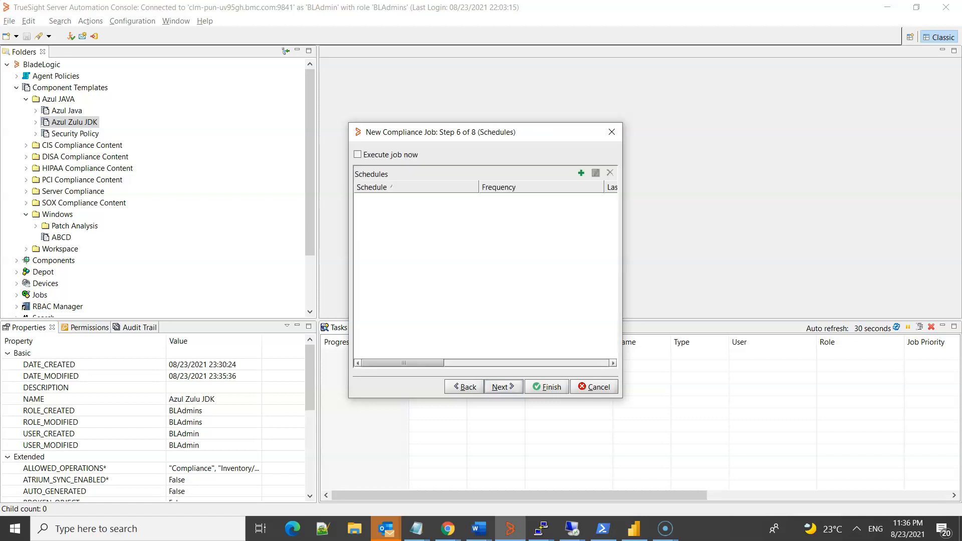
# Schedule the job to execute now and finish, launching the Azul Zulu compliance job.
pyautogui.click(357, 154)
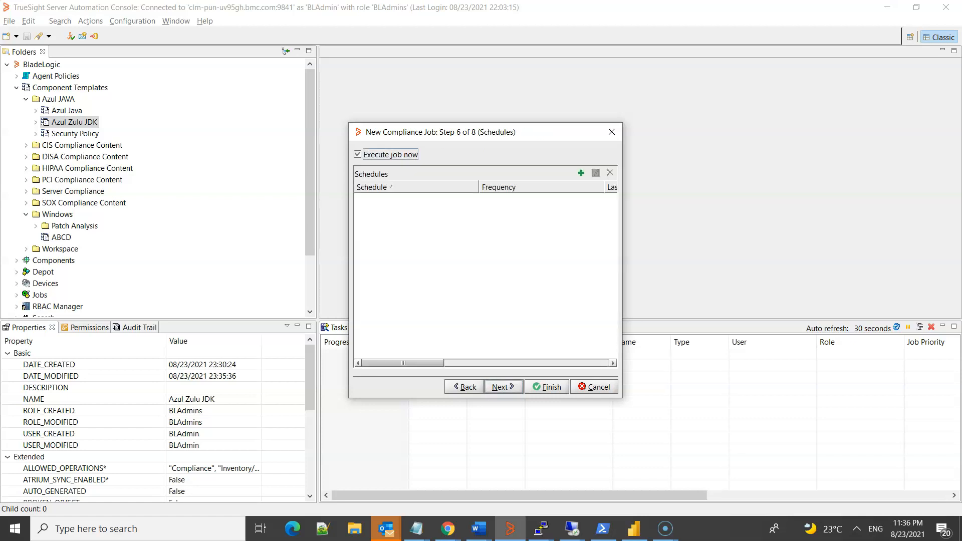
pyautogui.click(502, 387)
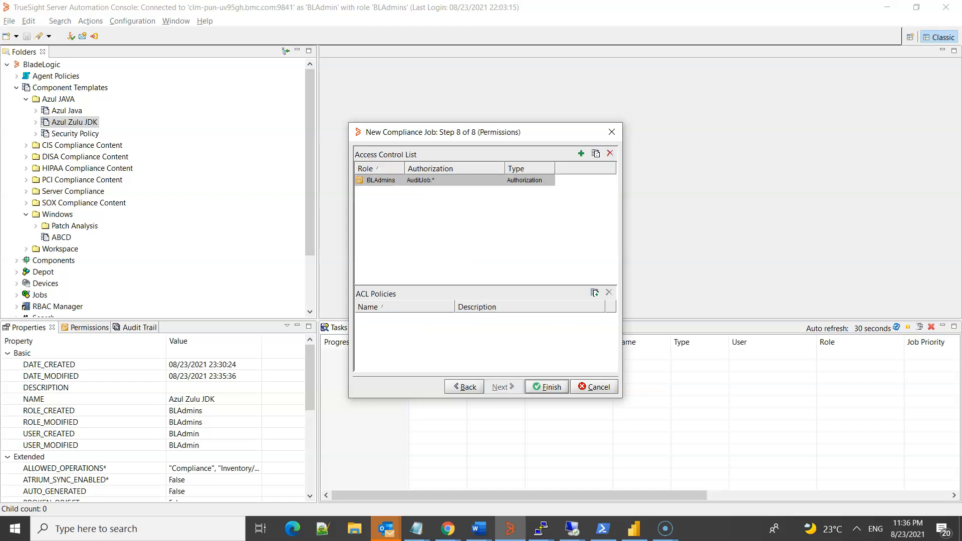
pyautogui.click(546, 387)
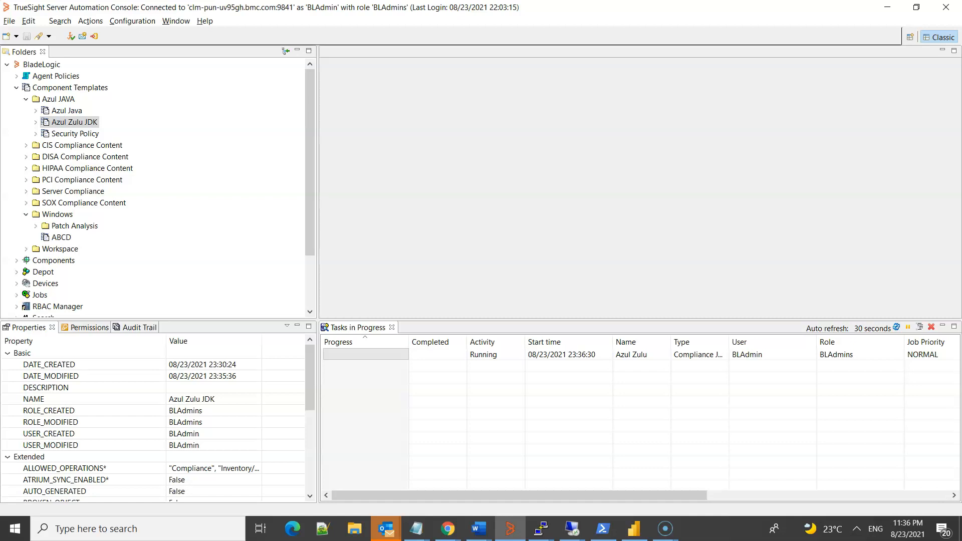
# View the Azul Zulu job's results under Jobs > Workspace > Rohit, showing the 08/23/2021 23:36:30 run completed.
pyautogui.click(72, 87)
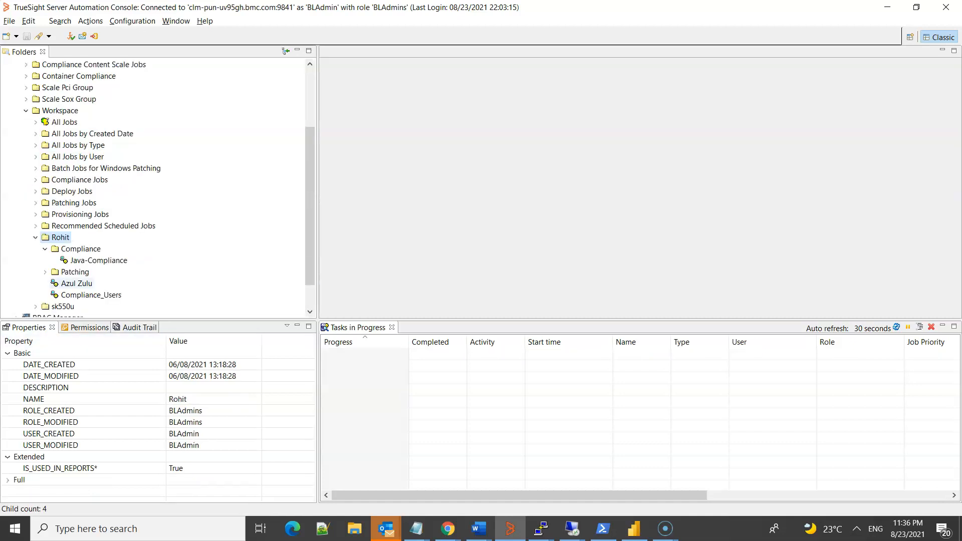
pyautogui.click(76, 283)
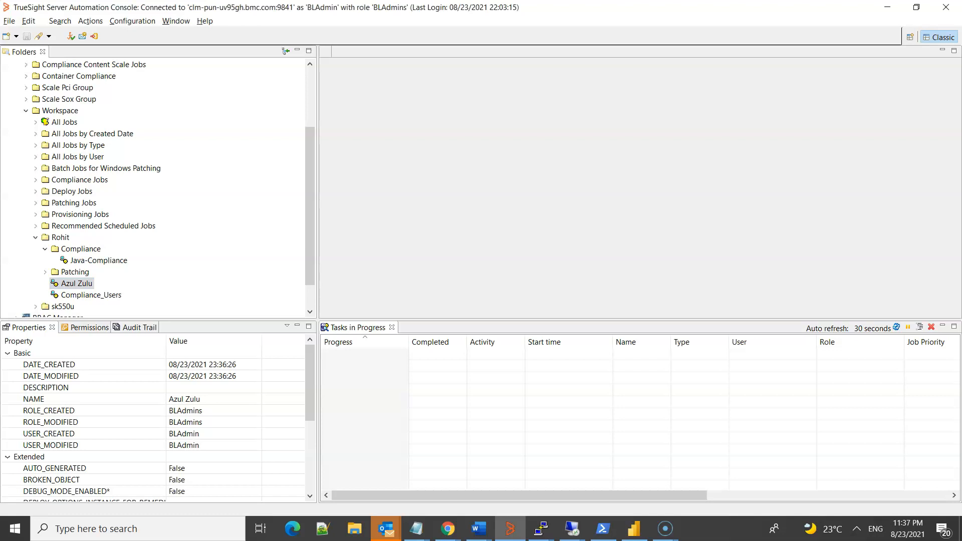
pyautogui.doubleClick(75, 282)
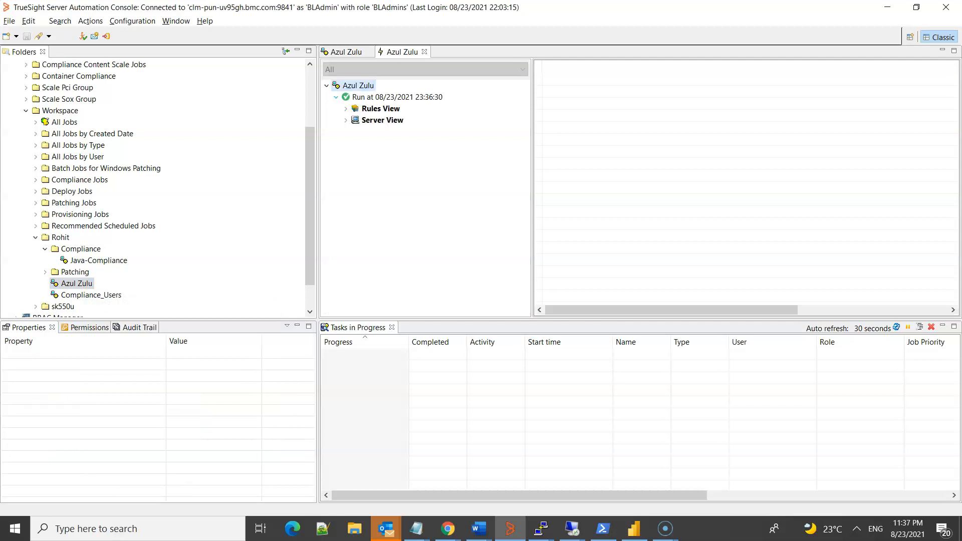
pyautogui.click(396, 97)
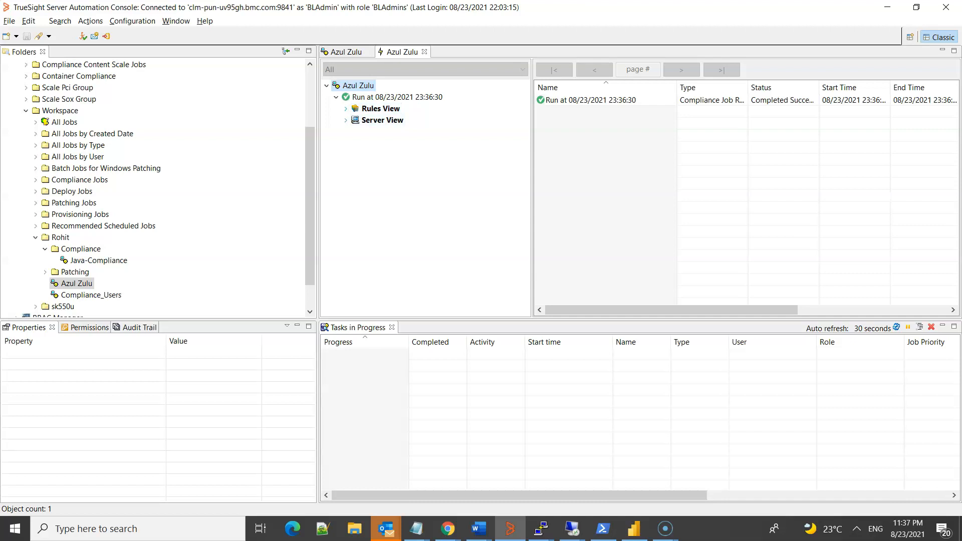
# Drill into the Java JDK rule results: clm-aus-tufkx4 compliant, clm-pun-tmtfaa failing with 15.34.17 instead of 16.32.15.
pyautogui.click(346, 108)
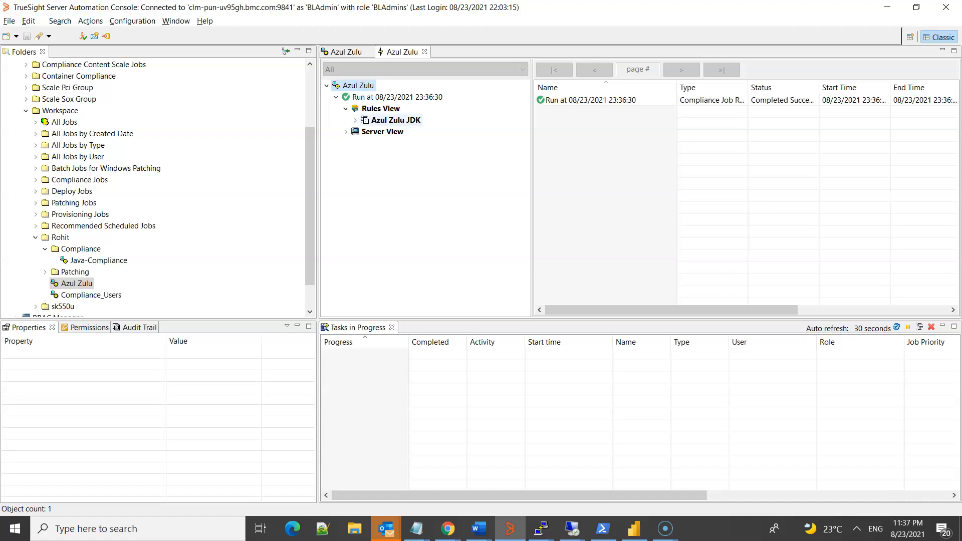
pyautogui.click(356, 119)
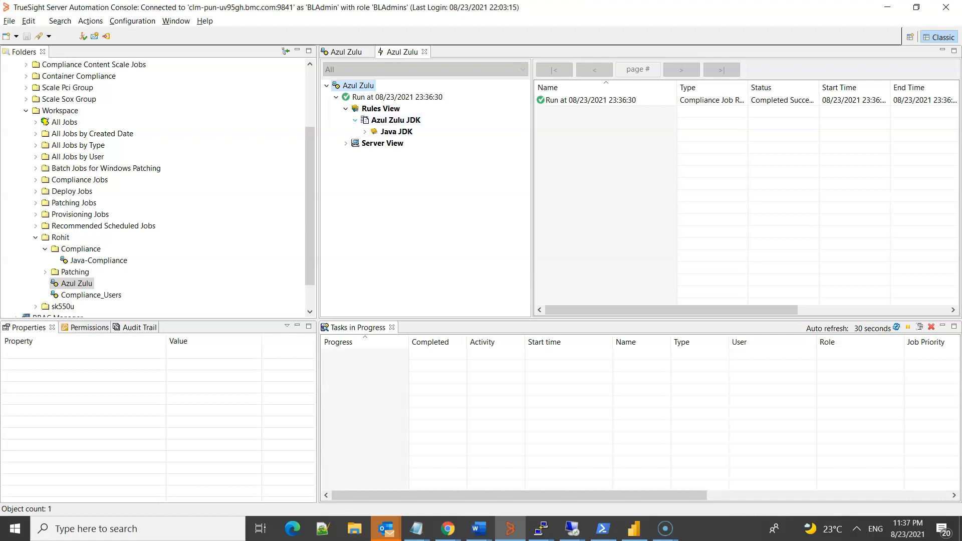
pyautogui.click(365, 132)
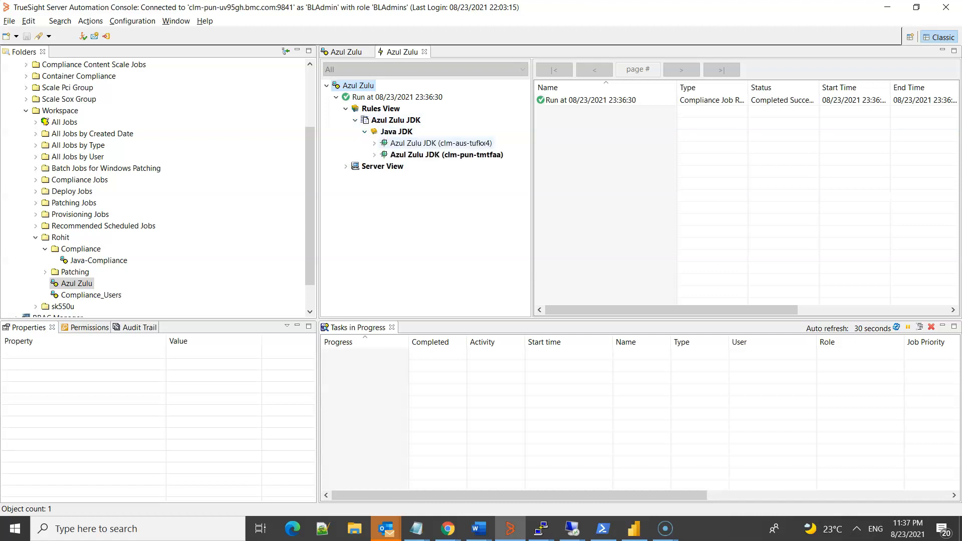
pyautogui.click(438, 144)
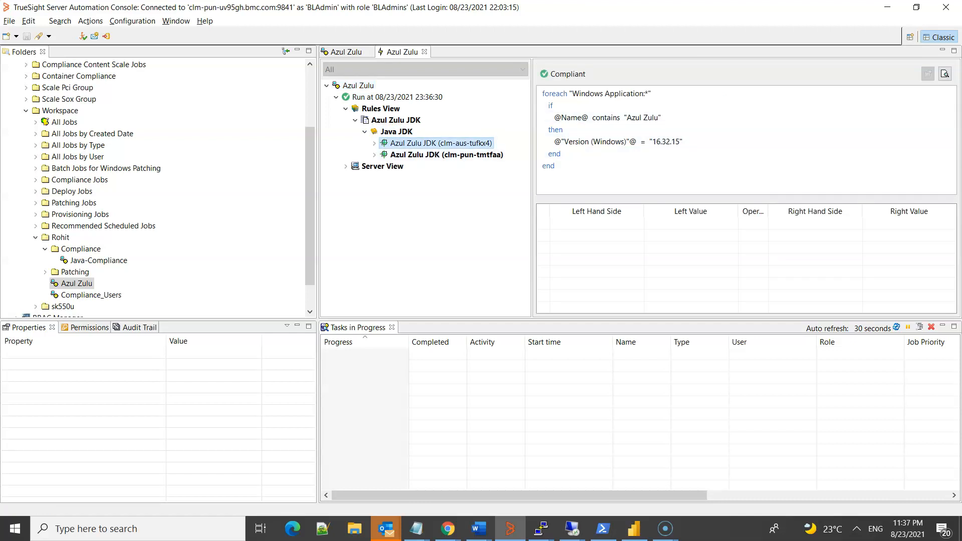
pyautogui.click(447, 154)
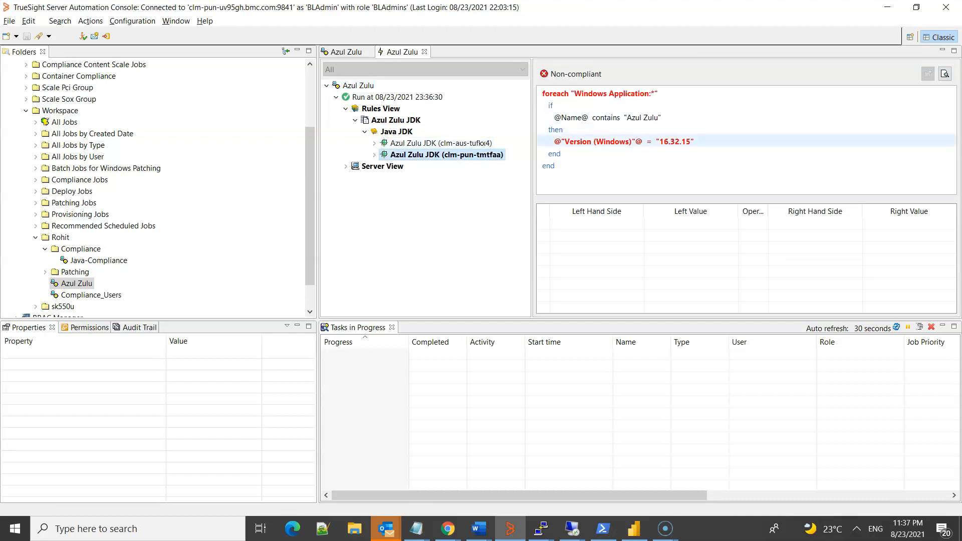
pyautogui.click(619, 142)
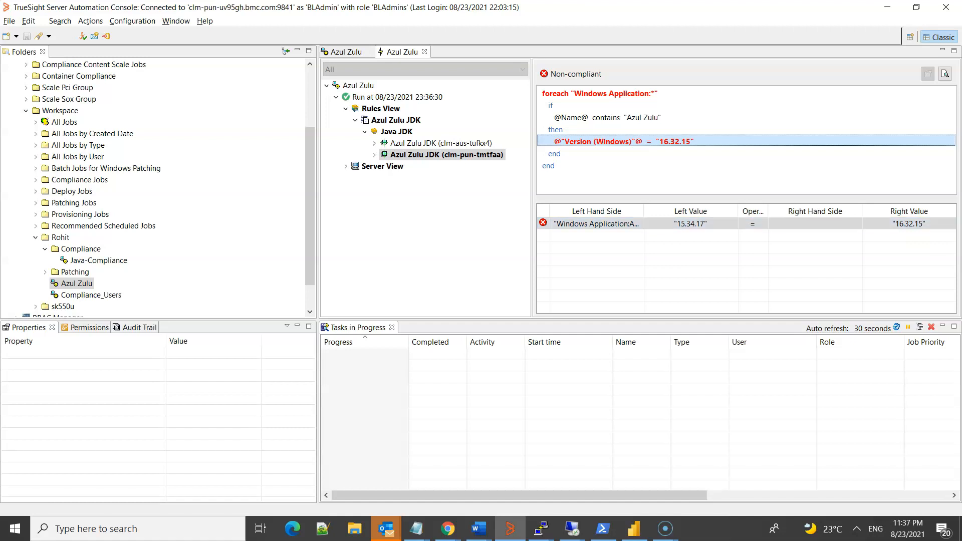
# Review the compliant clm-aus-tufkx4 result and its version condition values again.
pyautogui.click(443, 143)
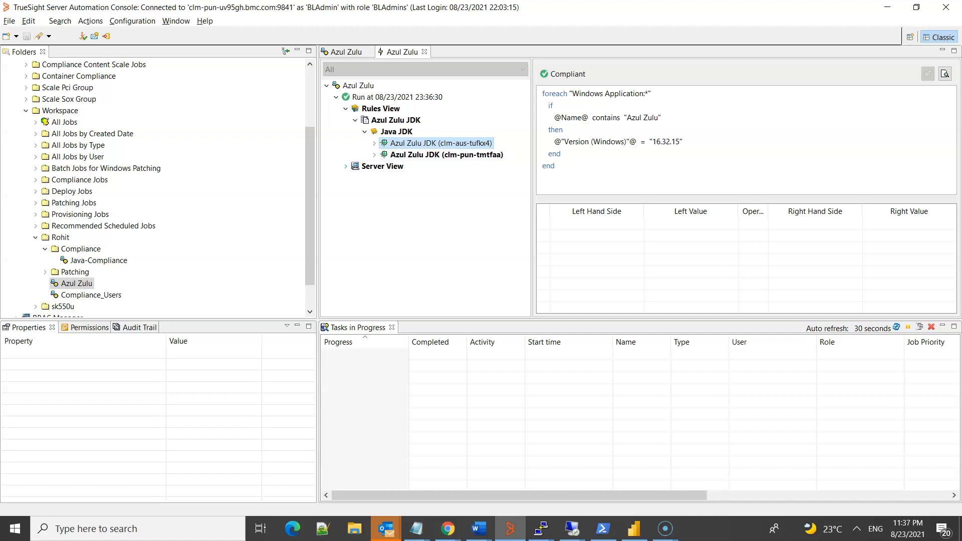
pyautogui.click(616, 141)
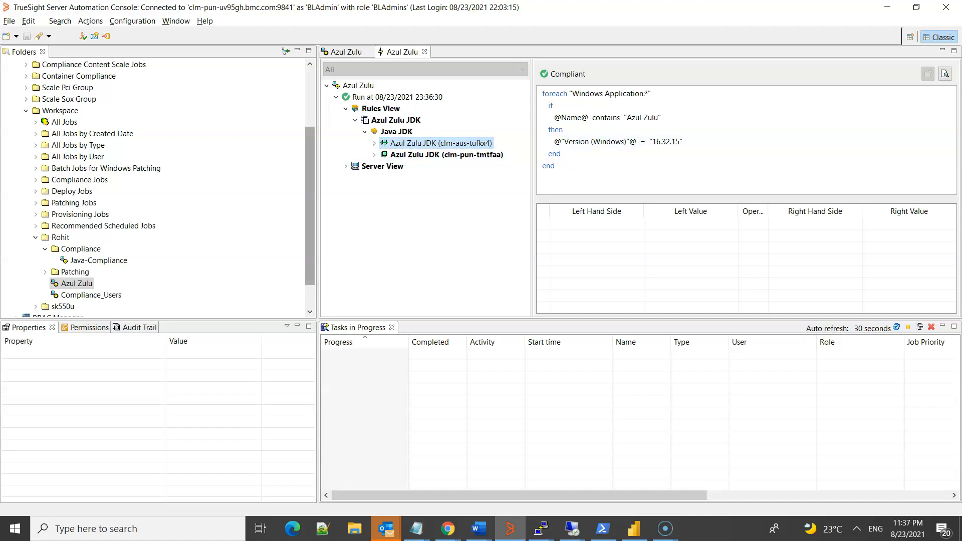
pyautogui.scroll(-3)
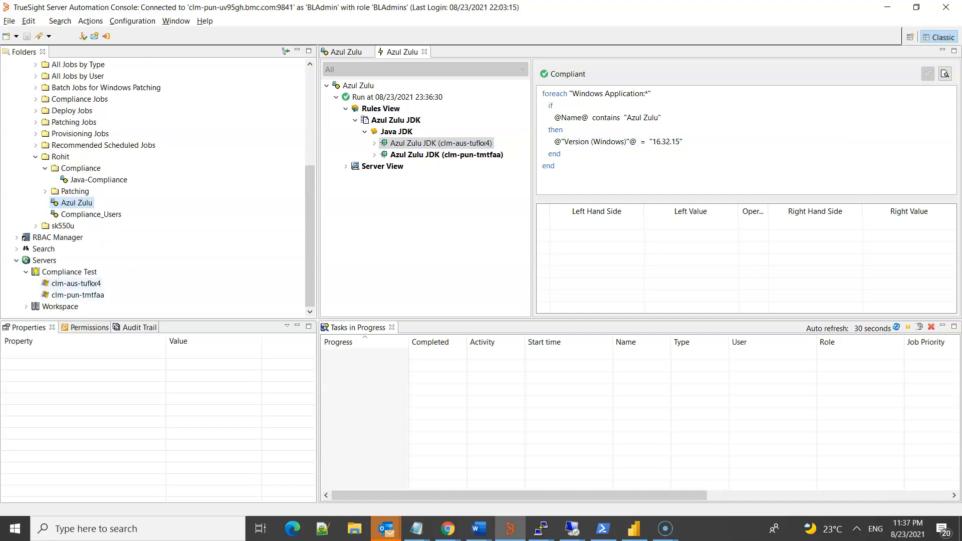
# Live-browse clm-aus-tufkx4's Applications, confirming Azul Zulu JDK 16.32.15 is installed.
pyautogui.click(76, 282)
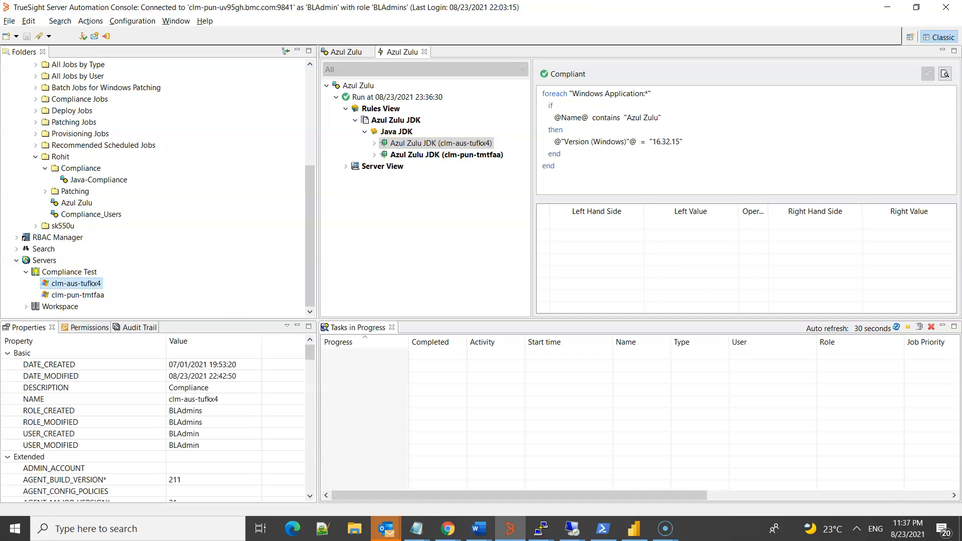
pyautogui.doubleClick(72, 283)
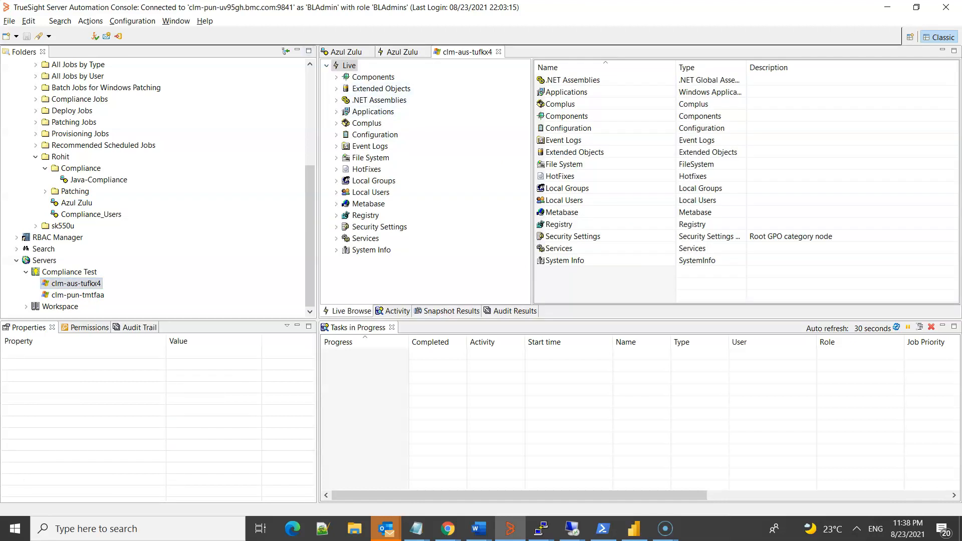
pyautogui.click(337, 111)
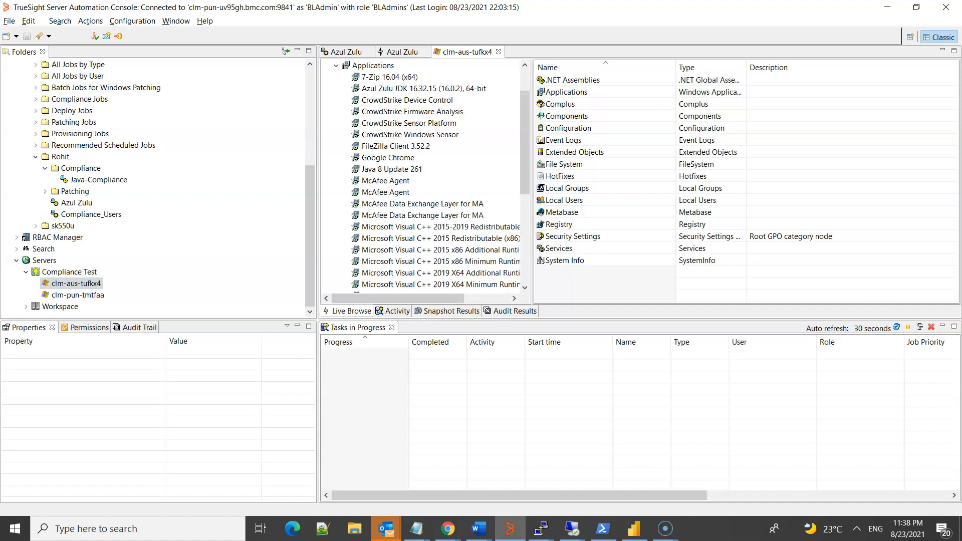
pyautogui.click(422, 88)
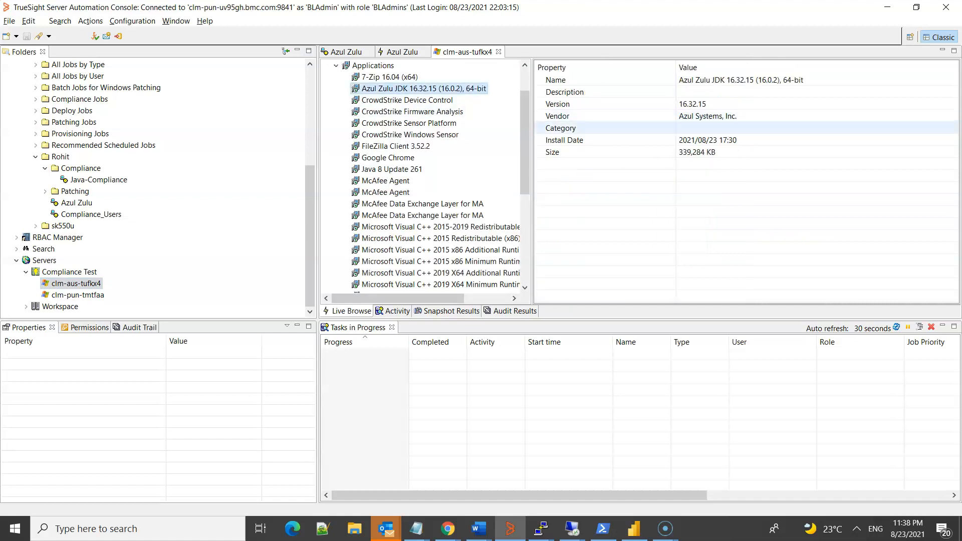
pyautogui.click(558, 104)
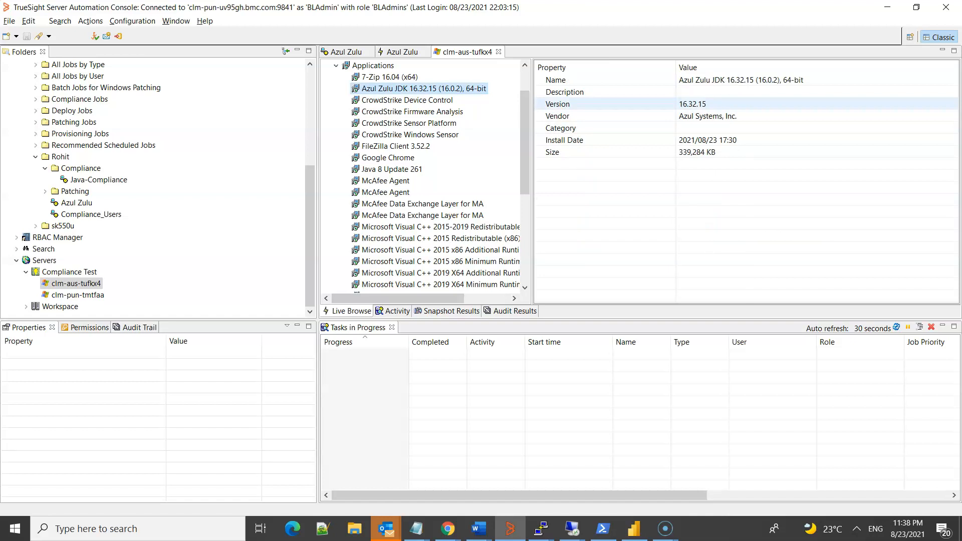
pyautogui.moveTo(400, 51)
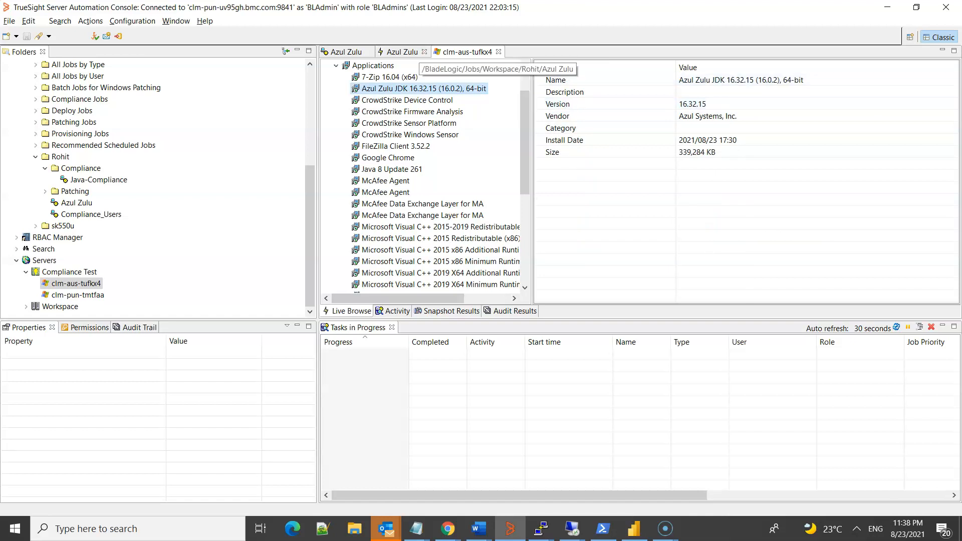
# Live-browse clm-pun-tmtfaa, confirming Azul Zulu JDK 15.34.17 is installed.
pyautogui.click(78, 294)
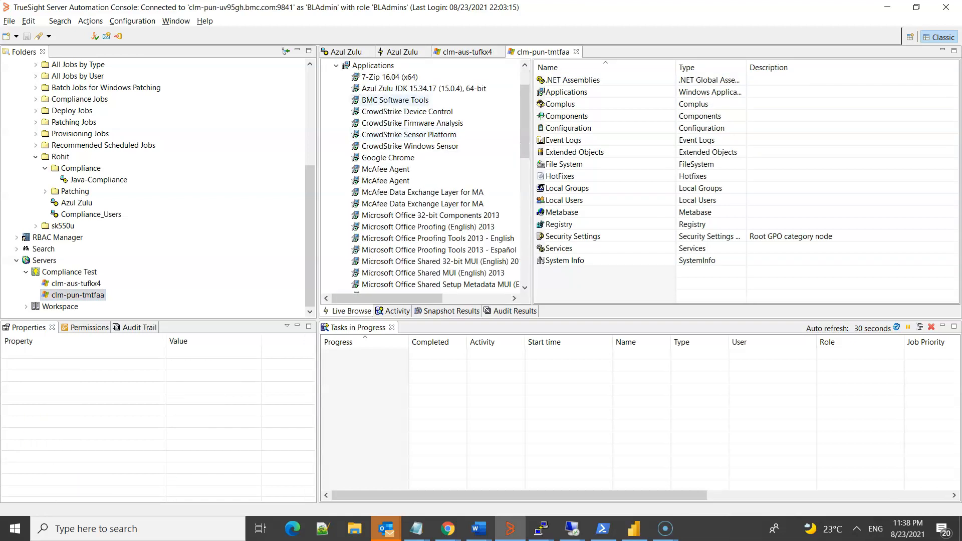
pyautogui.click(425, 88)
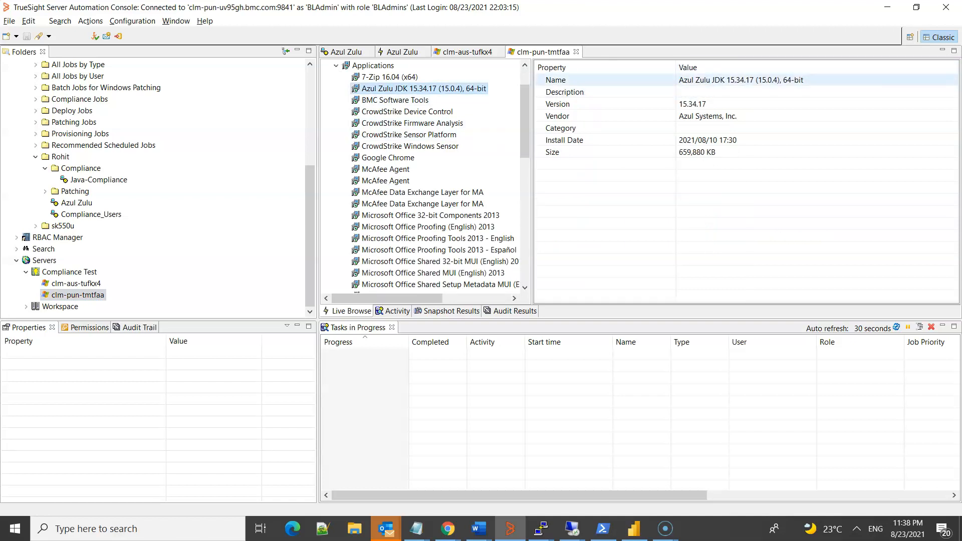